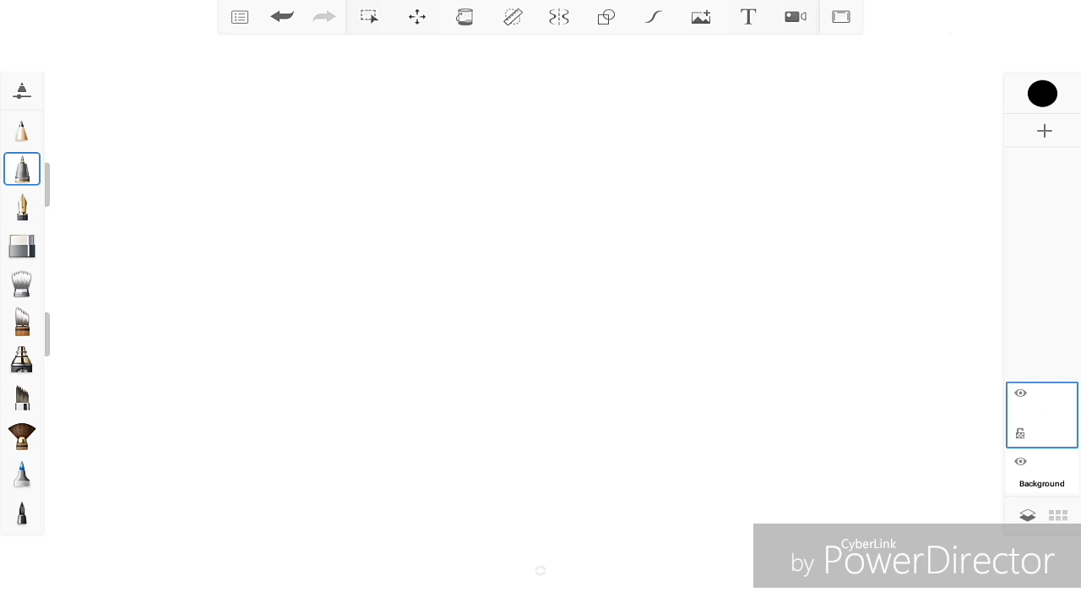
Draw a looped test stroke on the canvas and undo it.
drag(512, 214, 539, 204)
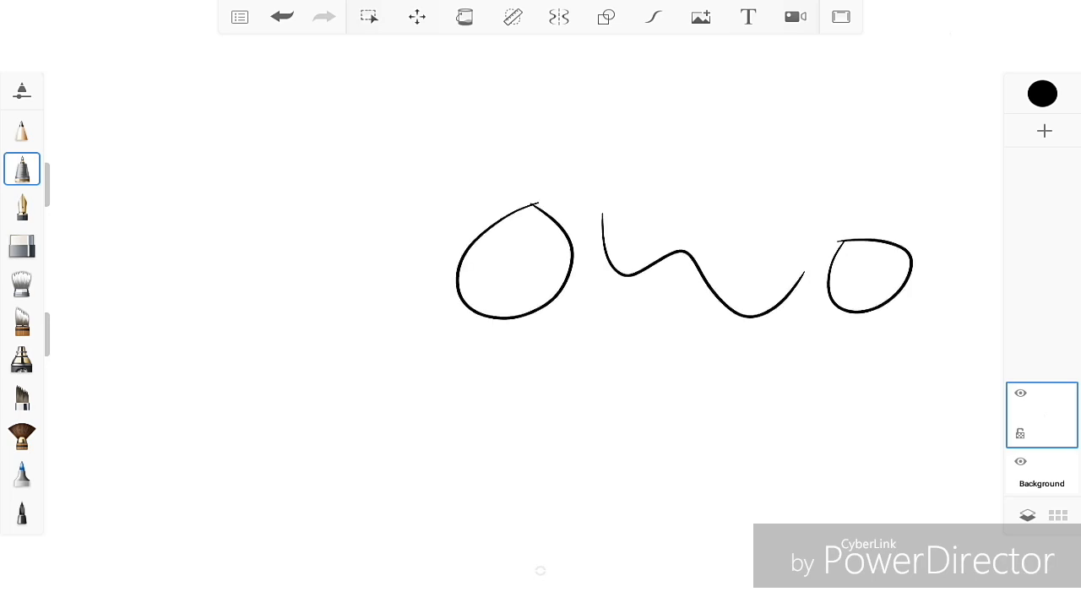
click(22, 169)
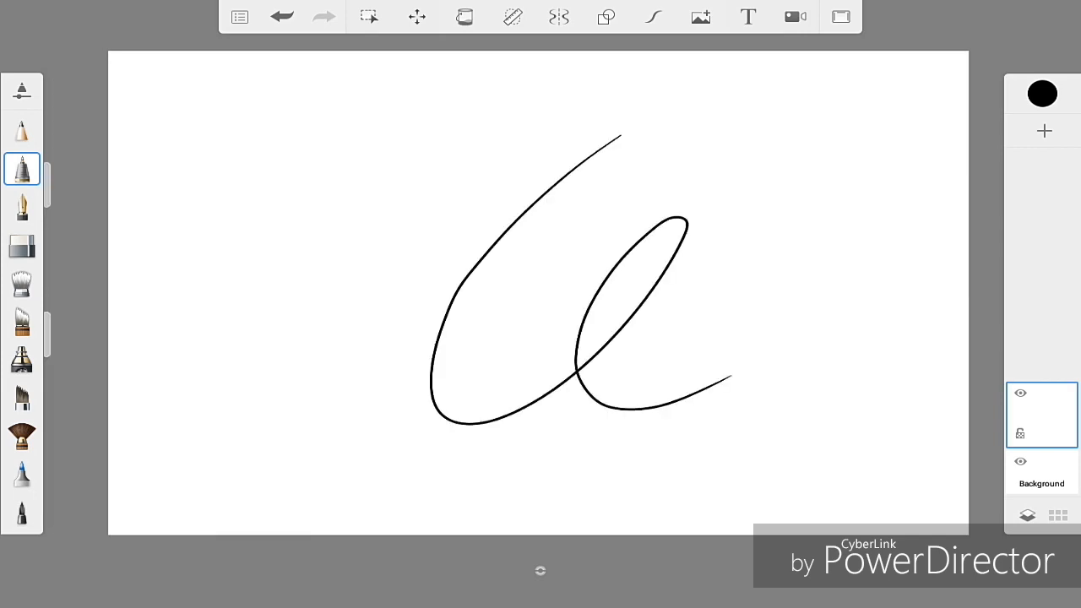
click(281, 16)
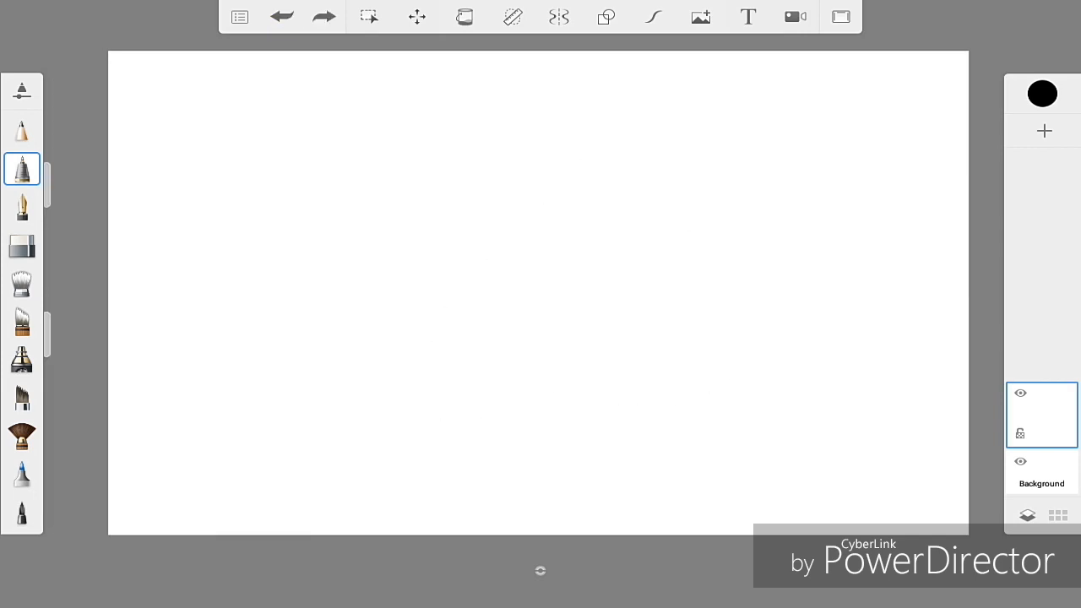
Set the Technical Pen size to 2.1 after briefly trying 4.0.
click(21, 169)
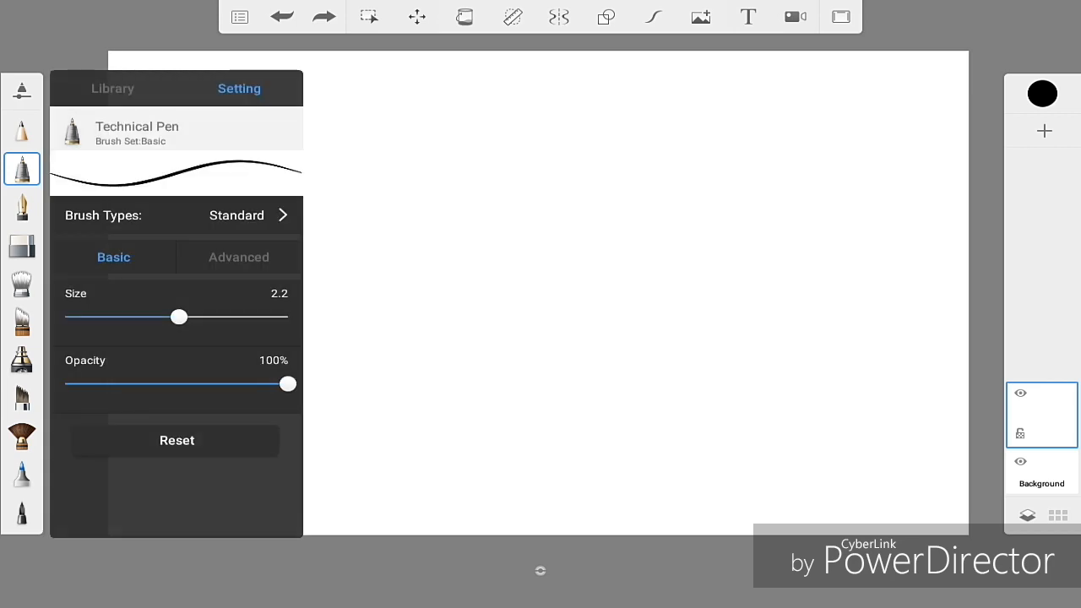
drag(179, 316, 230, 317)
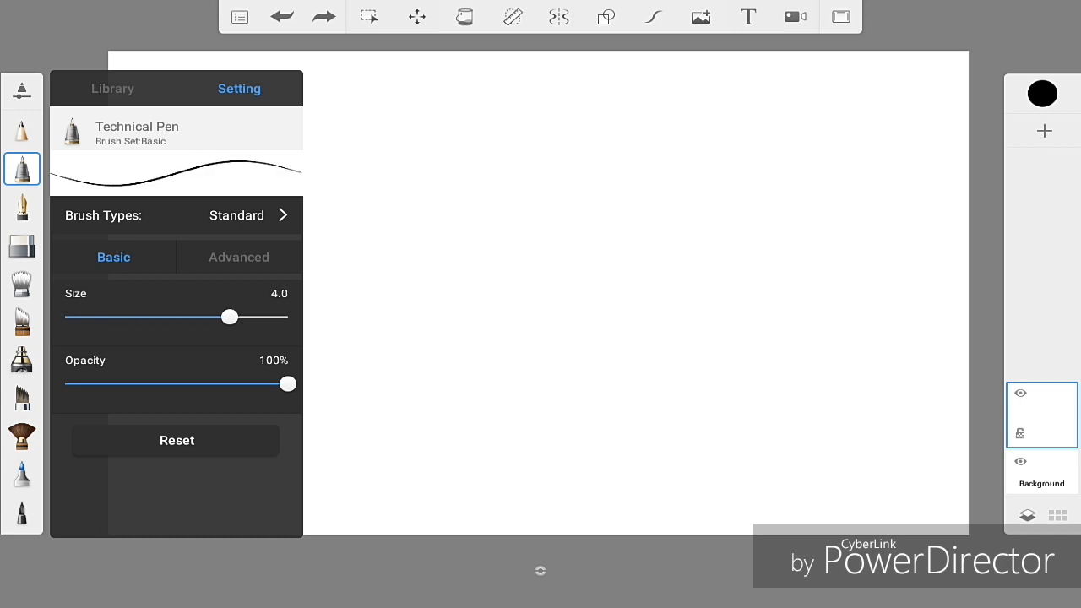
drag(229, 317, 176, 316)
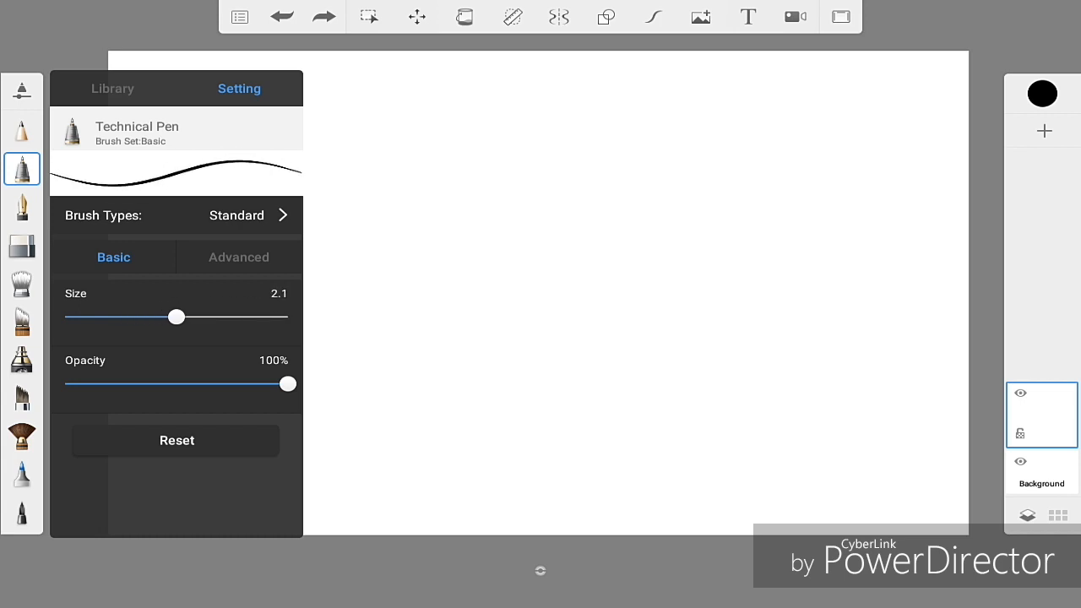
drag(177, 316, 181, 317)
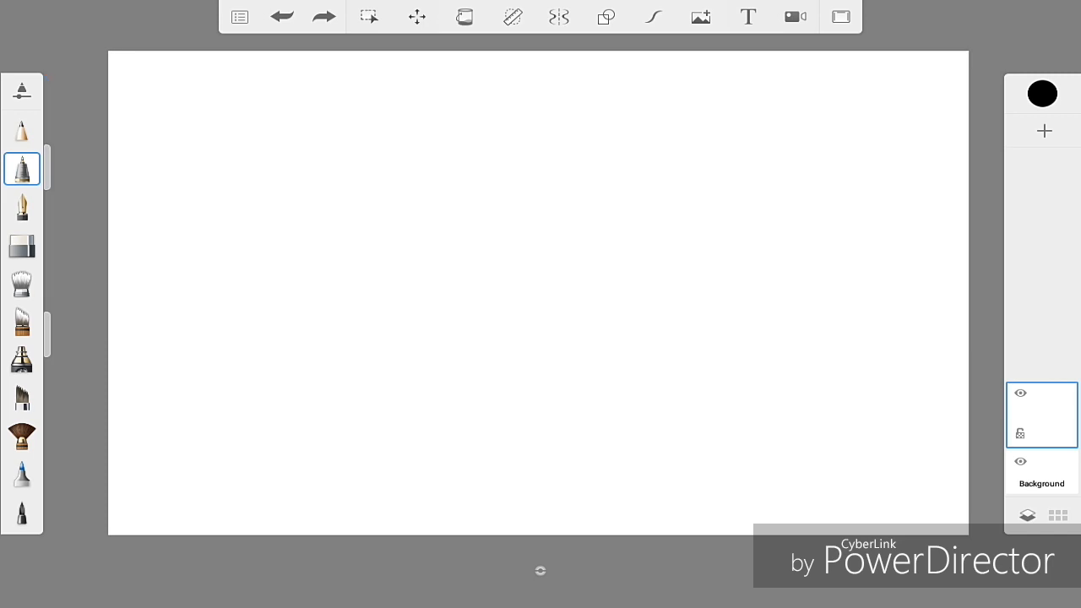
Add more blank layers, giving three empty layers above the background.
click(21, 168)
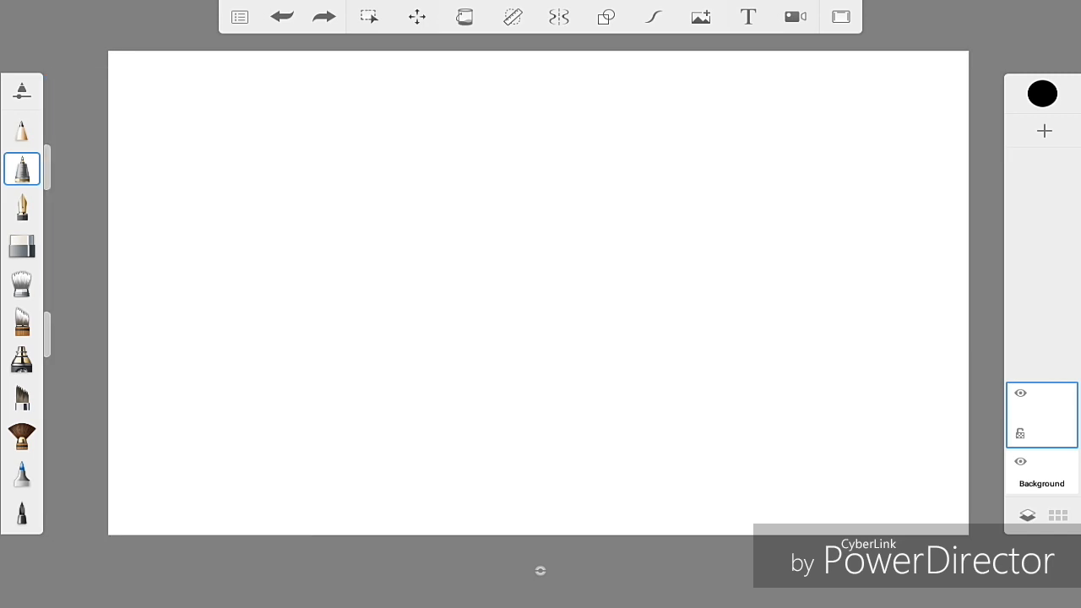
drag(490, 110, 752, 292)
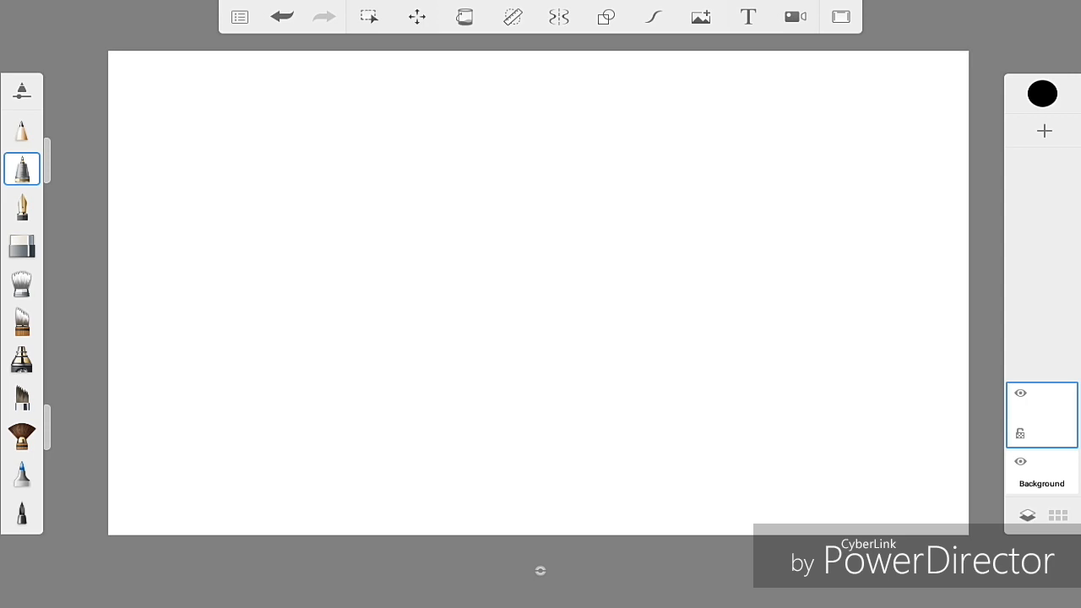
click(1044, 131)
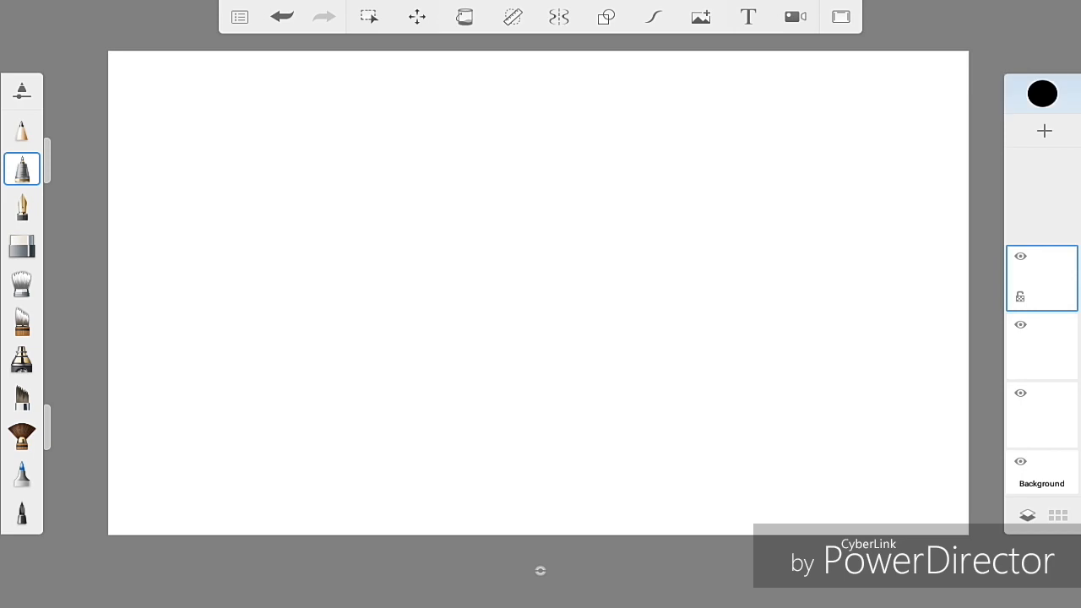
Delete the extra empty layer and paste the looped stroke onto the top layer.
click(1043, 92)
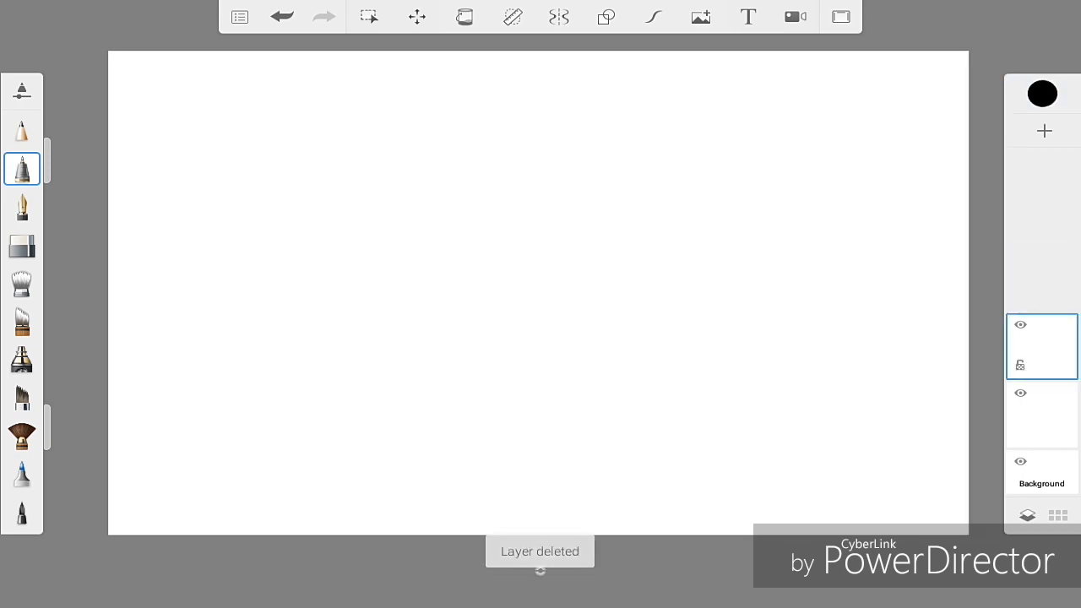
click(1042, 346)
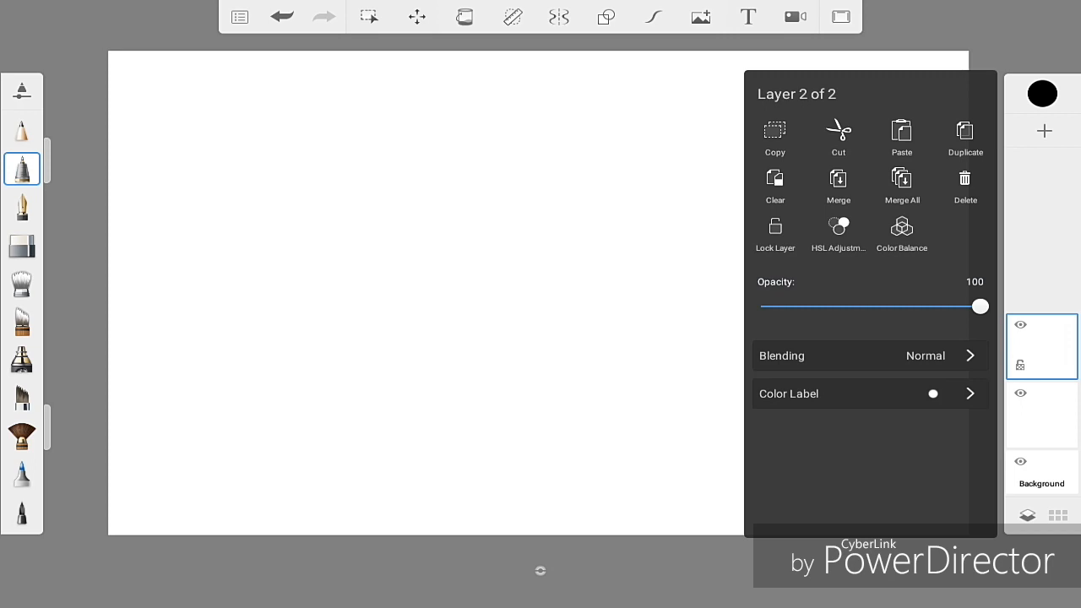
click(775, 135)
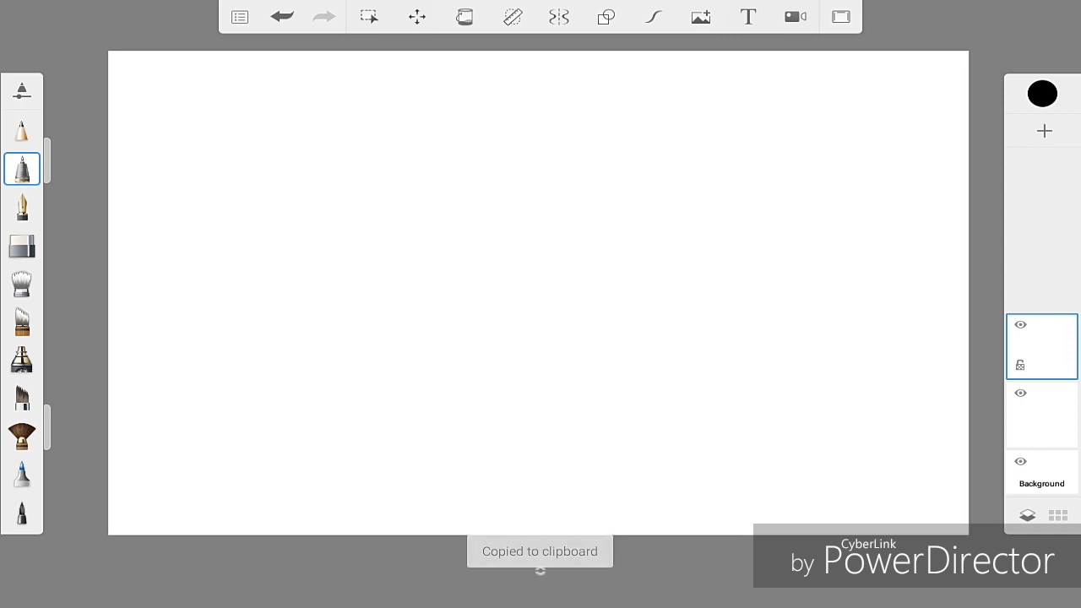
drag(486, 178, 545, 359)
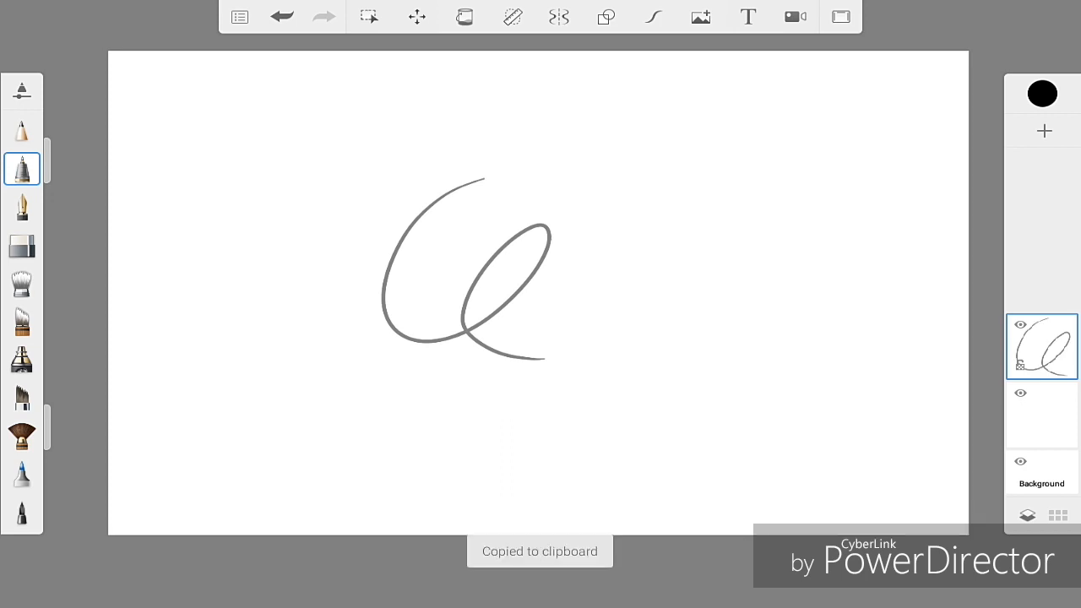
Nudge, distort and rotate the grey scribble into a slanted shape, then commit.
click(1041, 346)
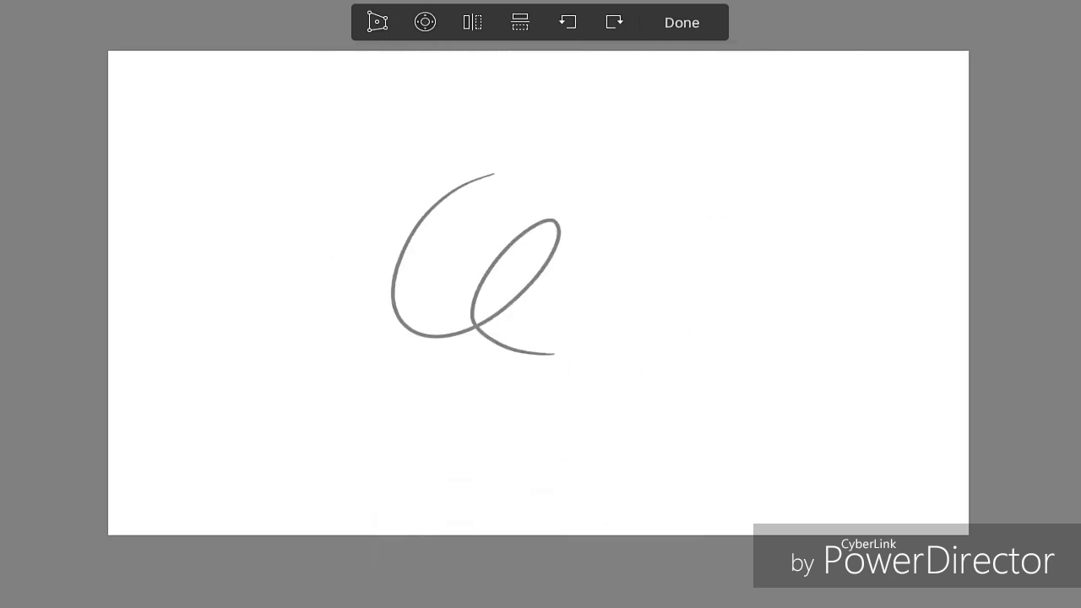
click(425, 22)
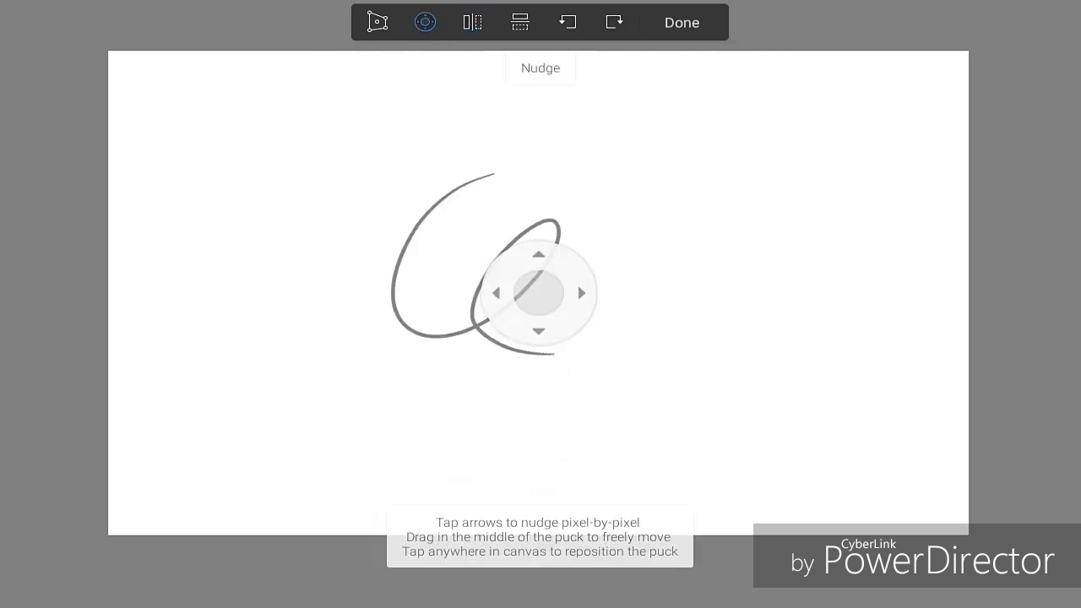
drag(539, 293, 910, 195)
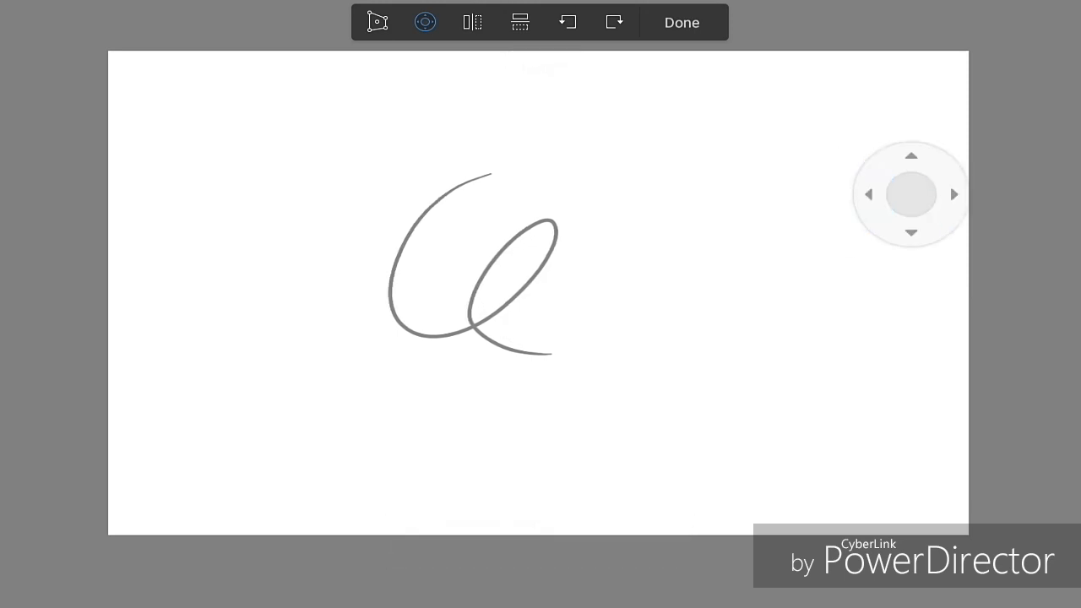
drag(911, 195, 751, 268)
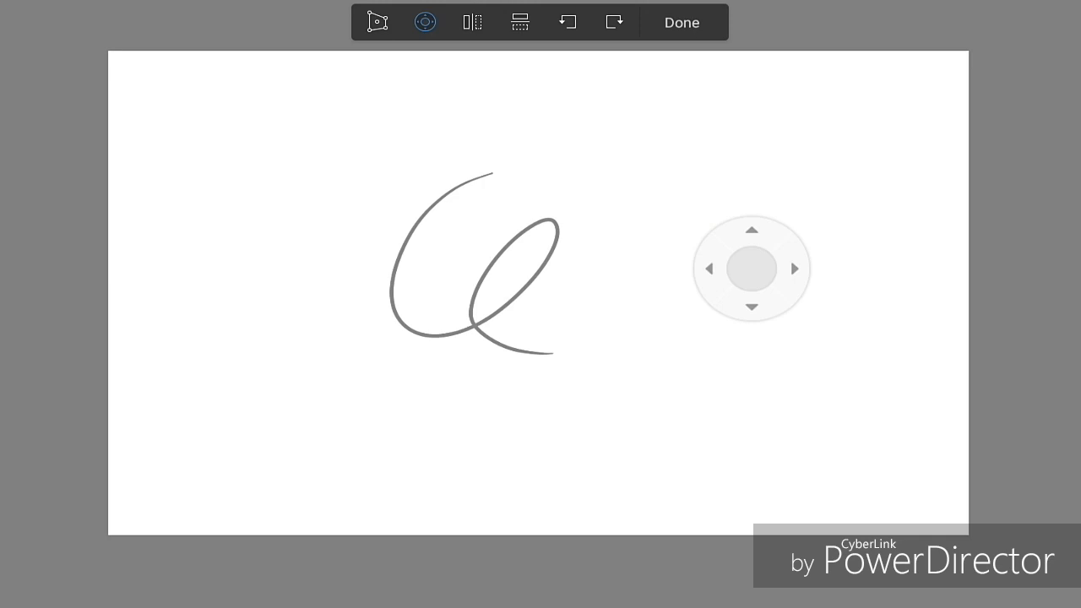
click(378, 22)
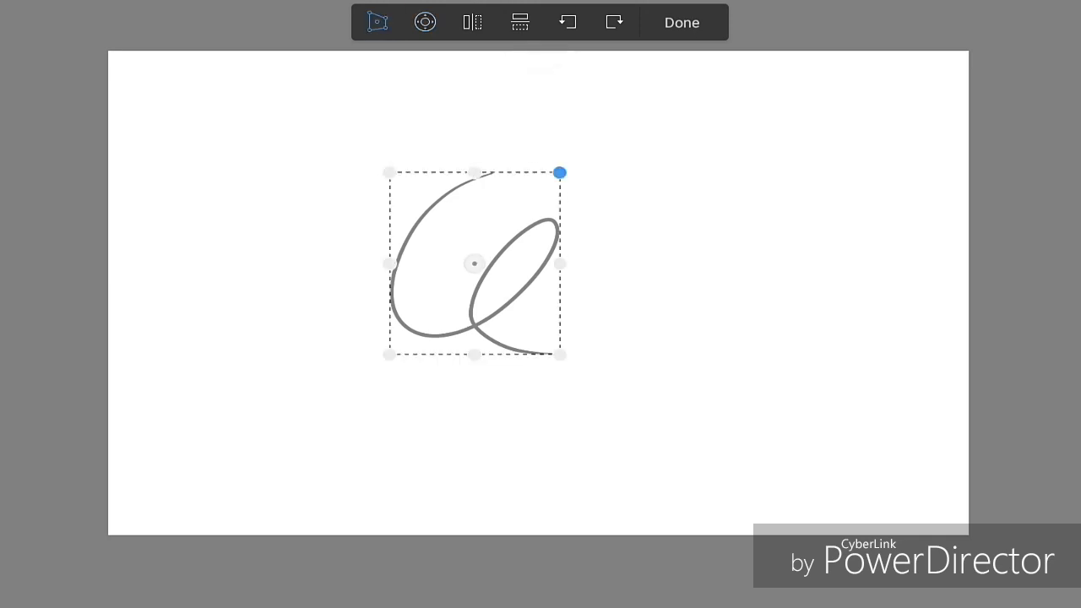
drag(560, 173, 445, 142)
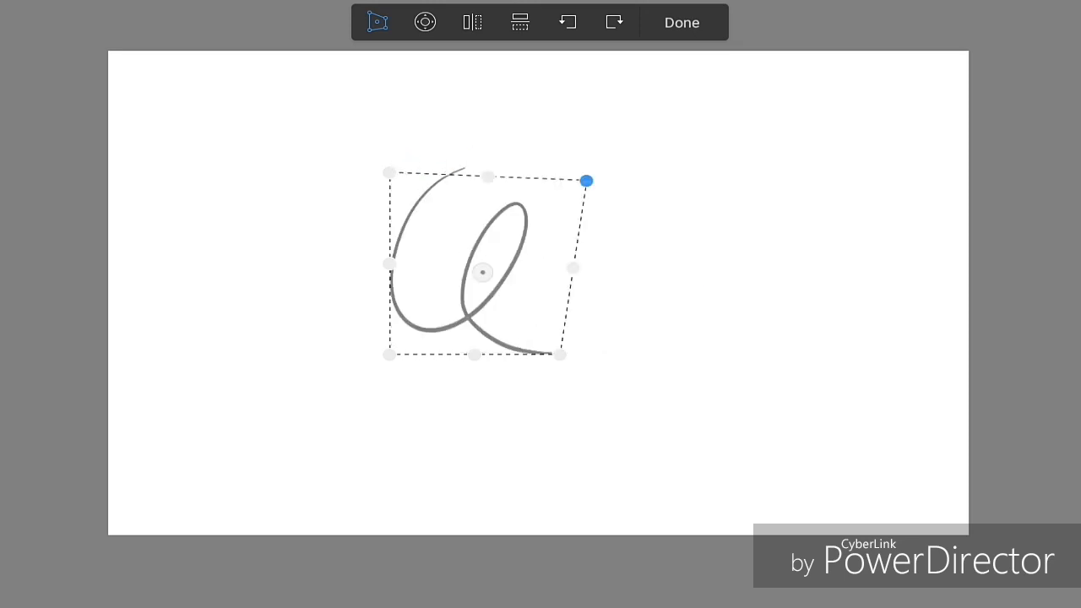
drag(588, 180, 679, 230)
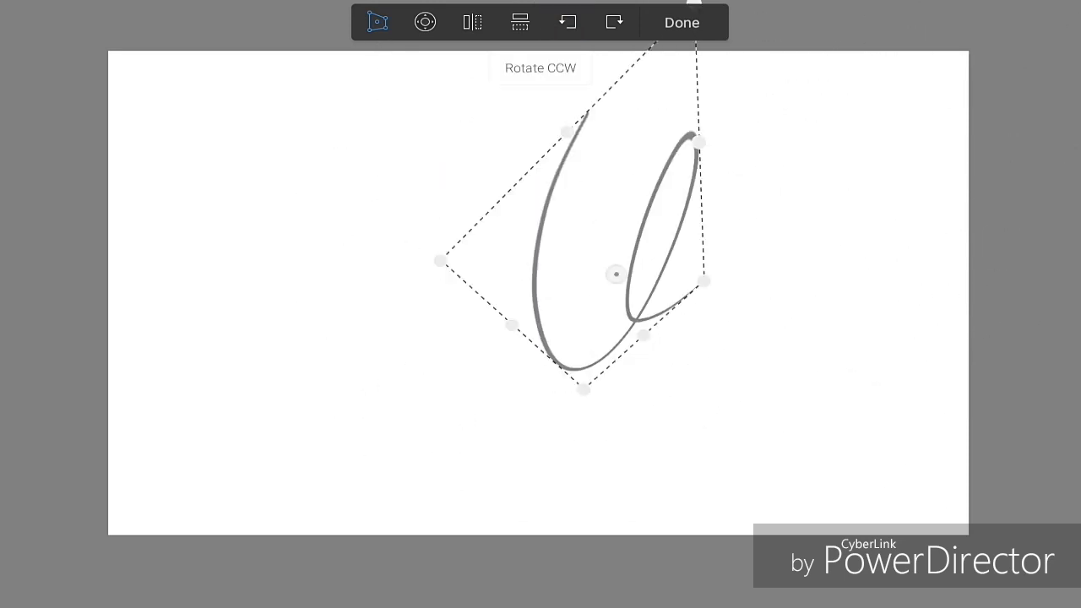
click(682, 22)
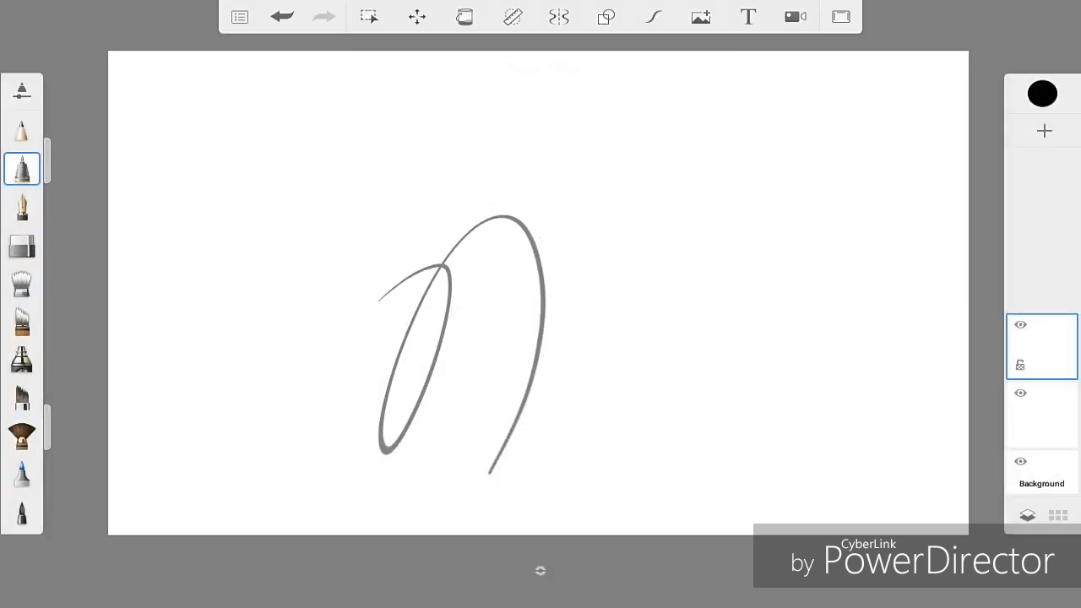
Draw the grey pony pose: crossed head circle, overlapping body circles, downward leg lines.
click(281, 16)
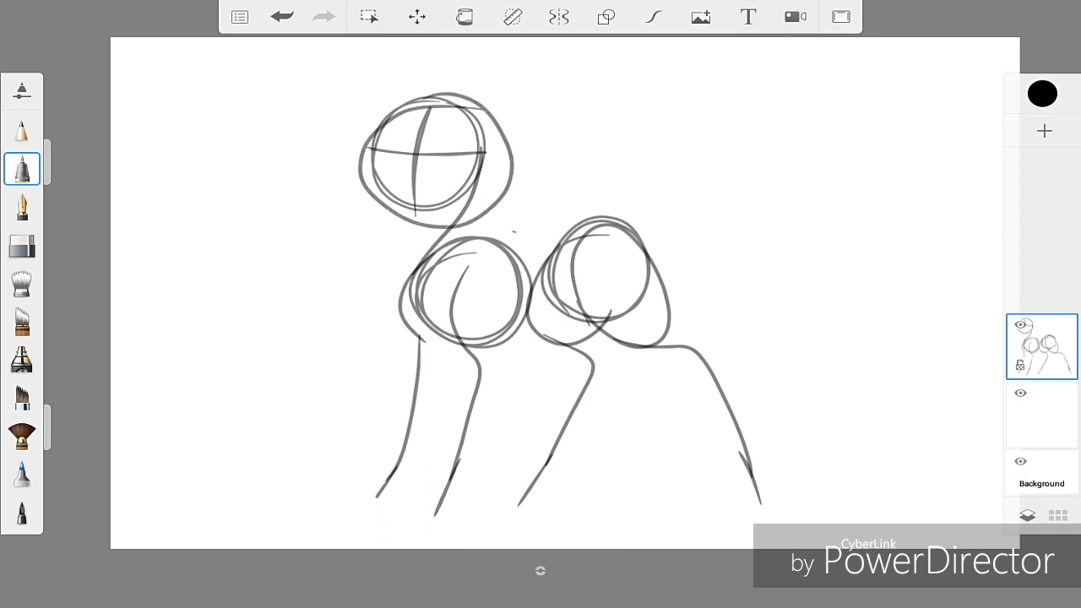
Undo the extra head outline, pan the pose back into view, and cancel a transform.
click(1041, 346)
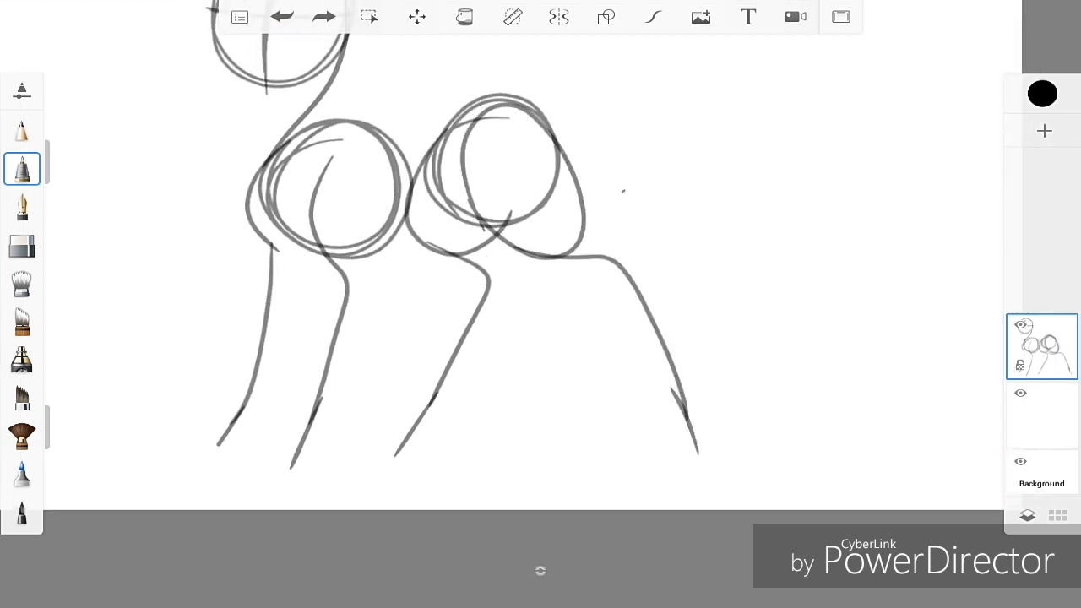
drag(629, 239, 765, 368)
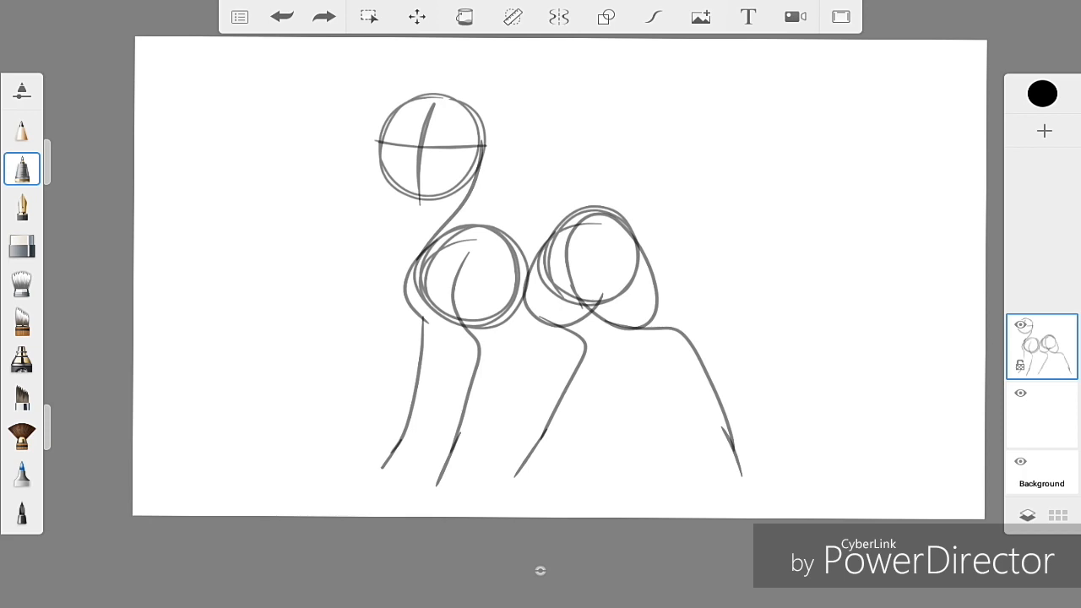
click(417, 16)
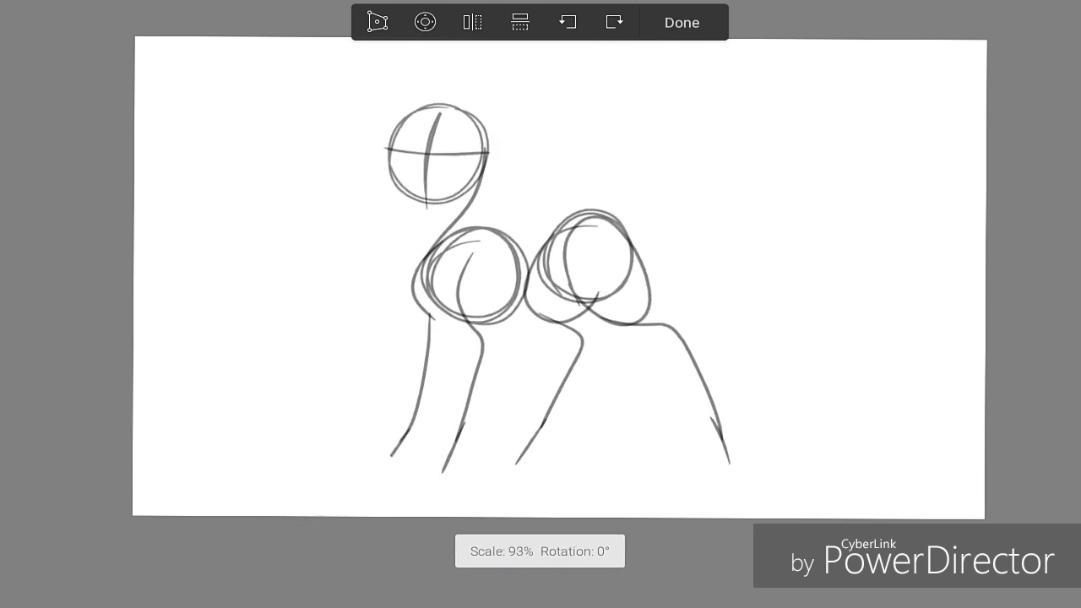
click(682, 23)
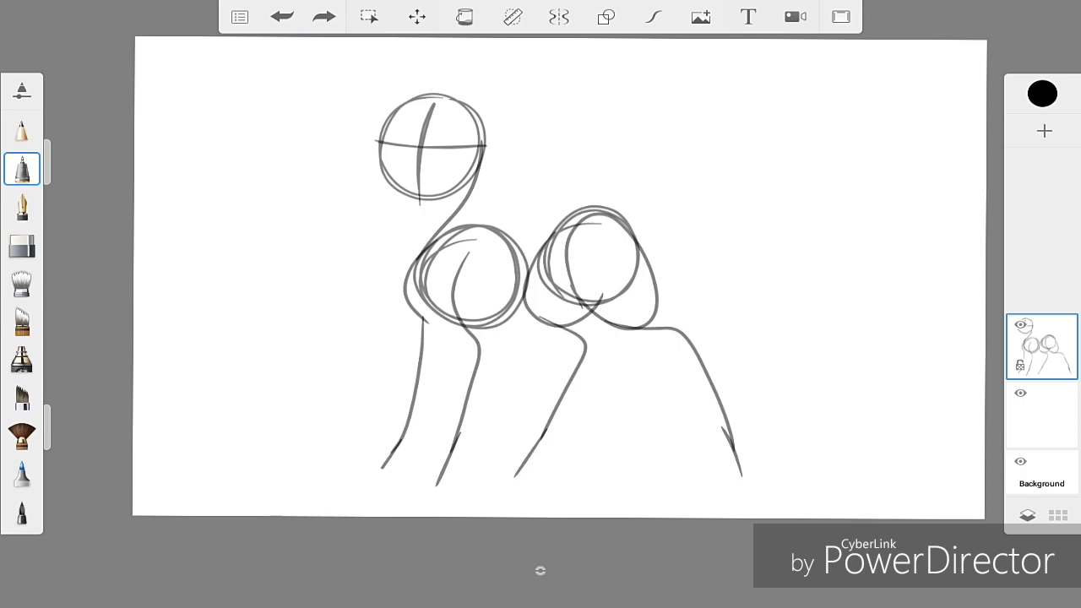
Add a new layer above the pony sketch and clear its test strokes.
click(1045, 131)
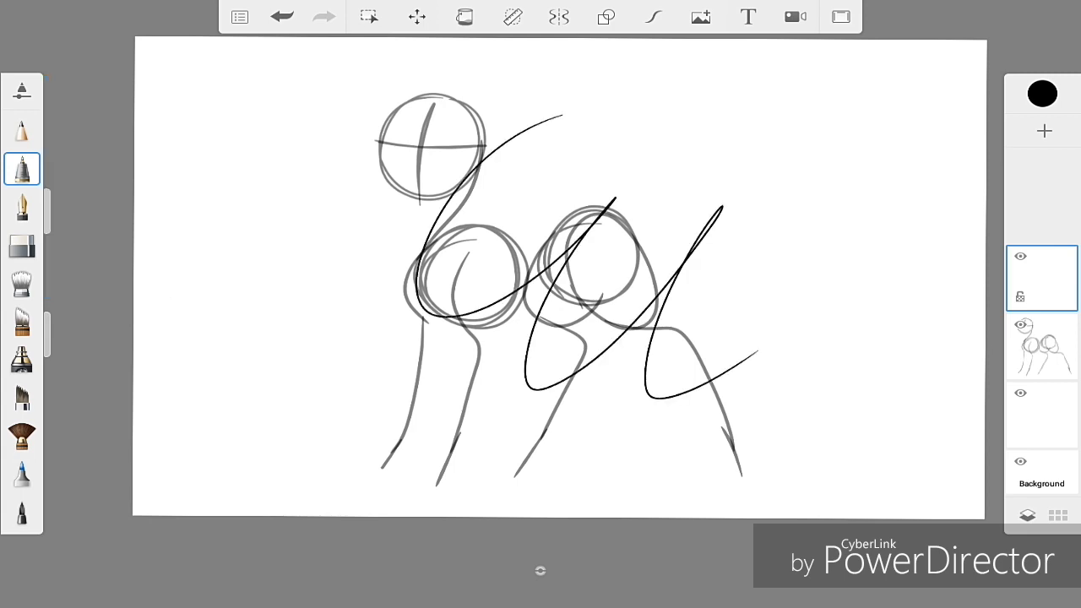
click(281, 16)
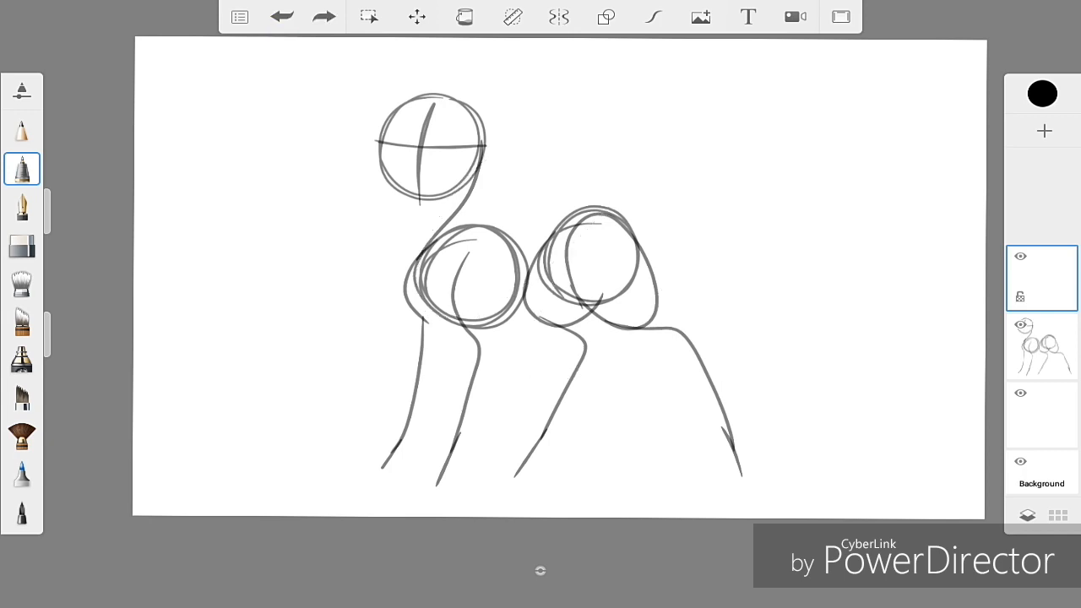
Zoom in and ink the head's eyes, muzzle, cheek and ear strokes in black.
drag(685, 127, 837, 355)
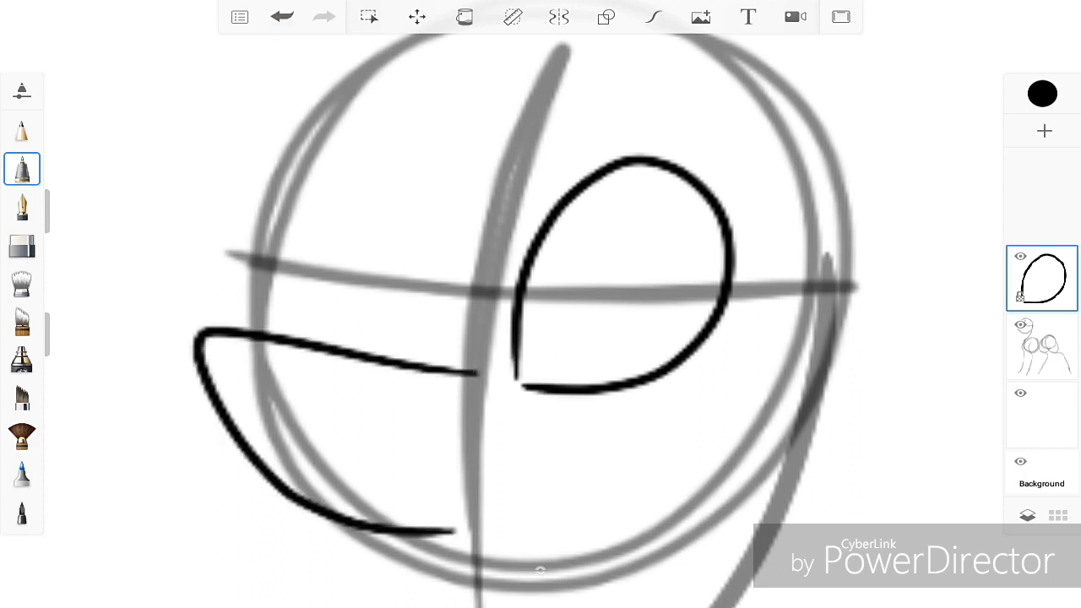
click(281, 16)
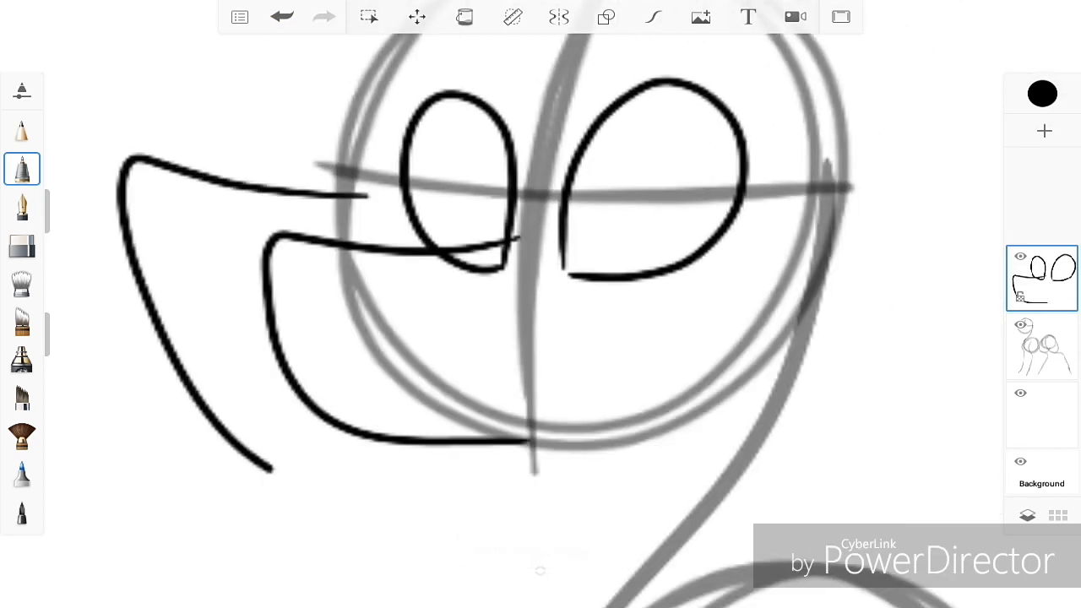
click(282, 16)
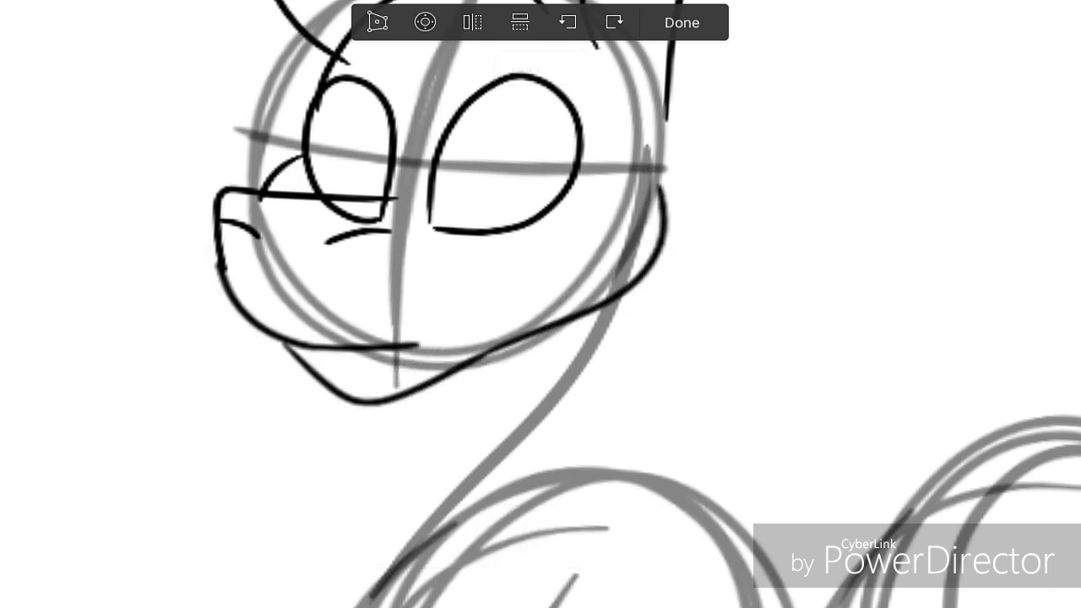
Narrow the head lineart slightly from the right side and commit the transform.
click(378, 22)
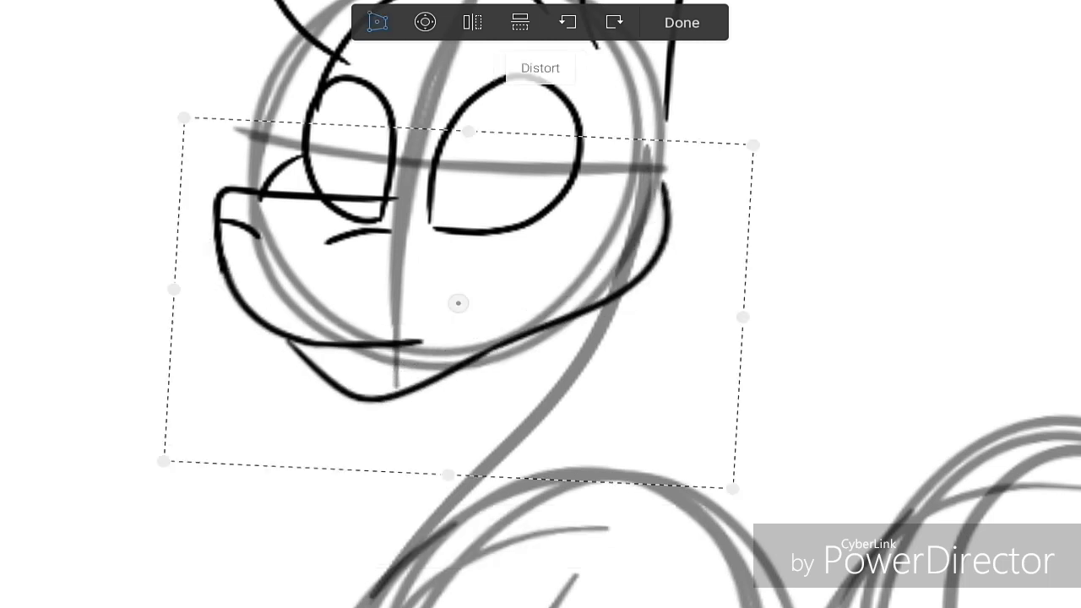
drag(743, 317, 723, 317)
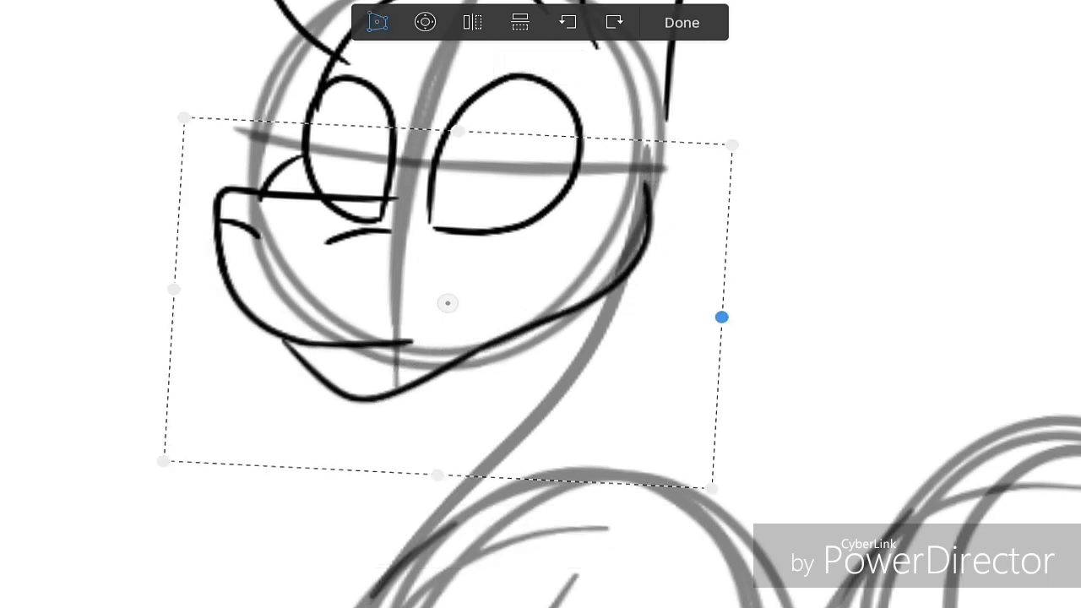
drag(722, 318, 730, 317)
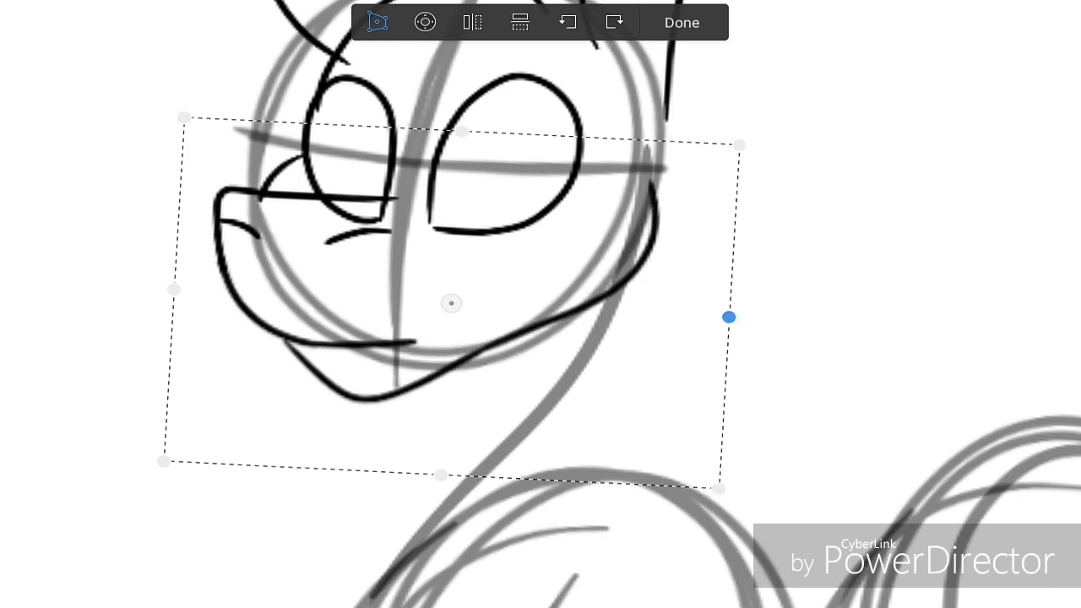
drag(730, 317, 725, 316)
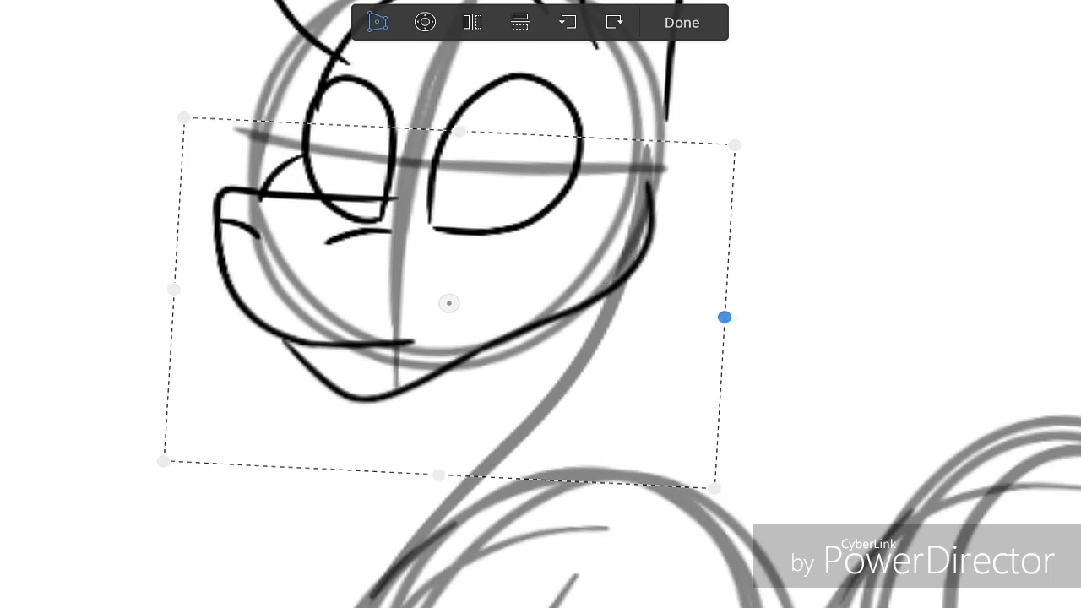
click(681, 22)
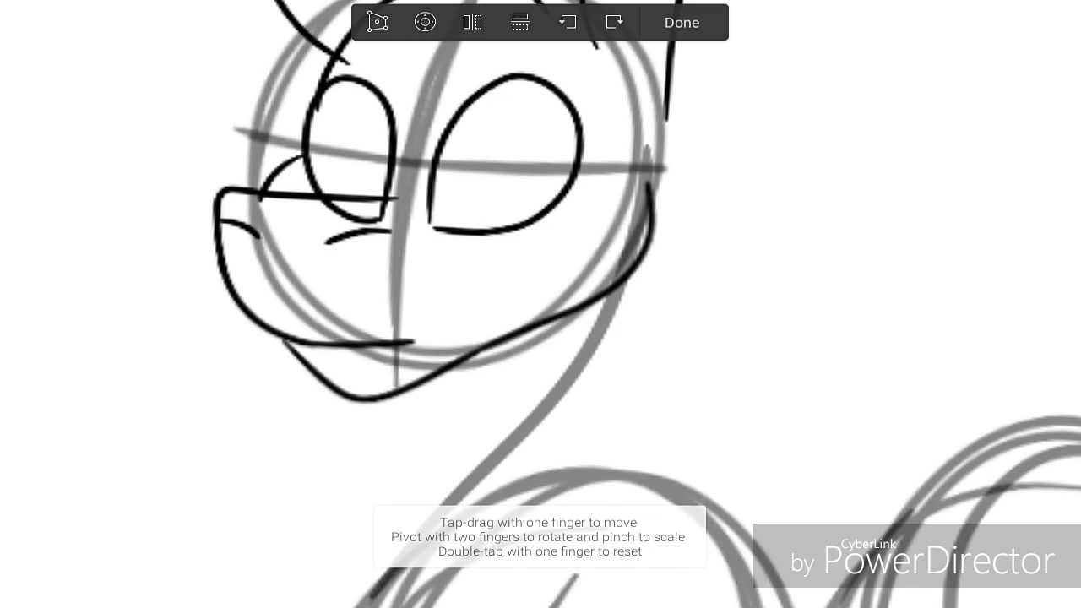
click(682, 22)
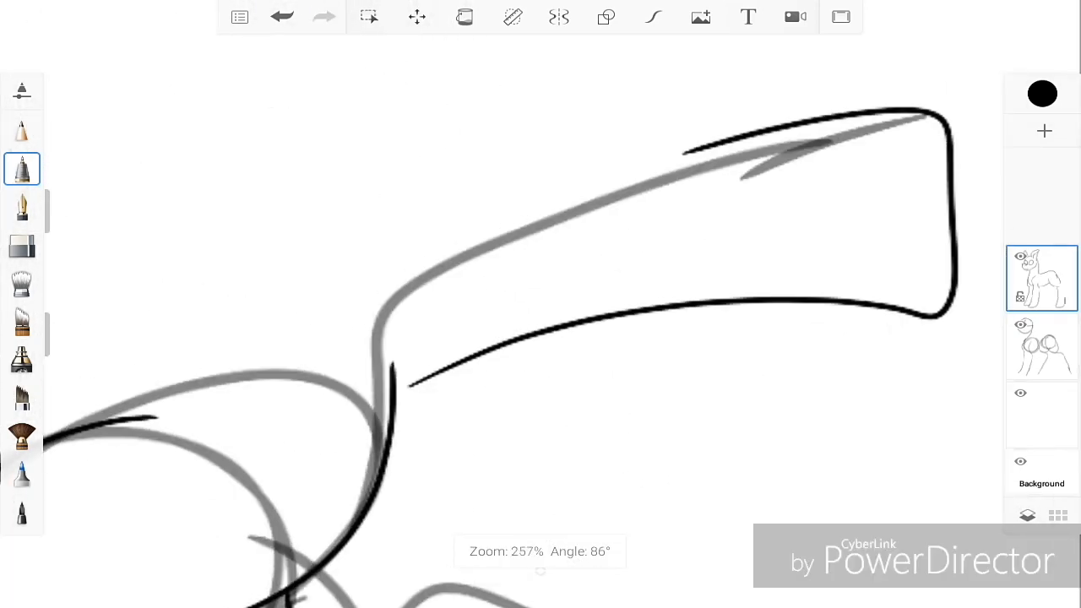
Drag the selected hind leg lines into place over the grey sketch.
click(369, 17)
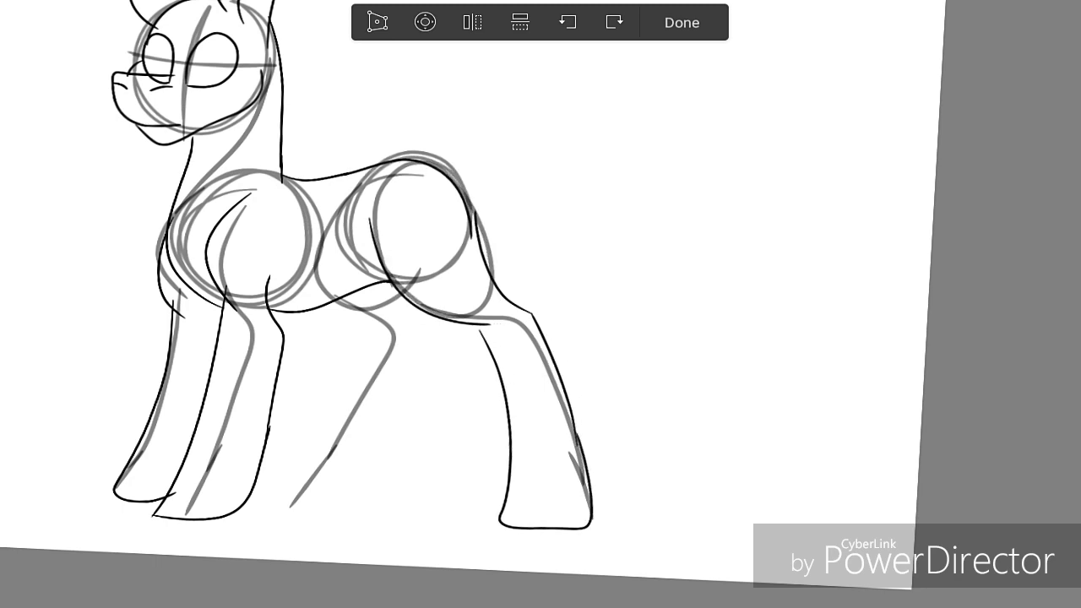
click(377, 22)
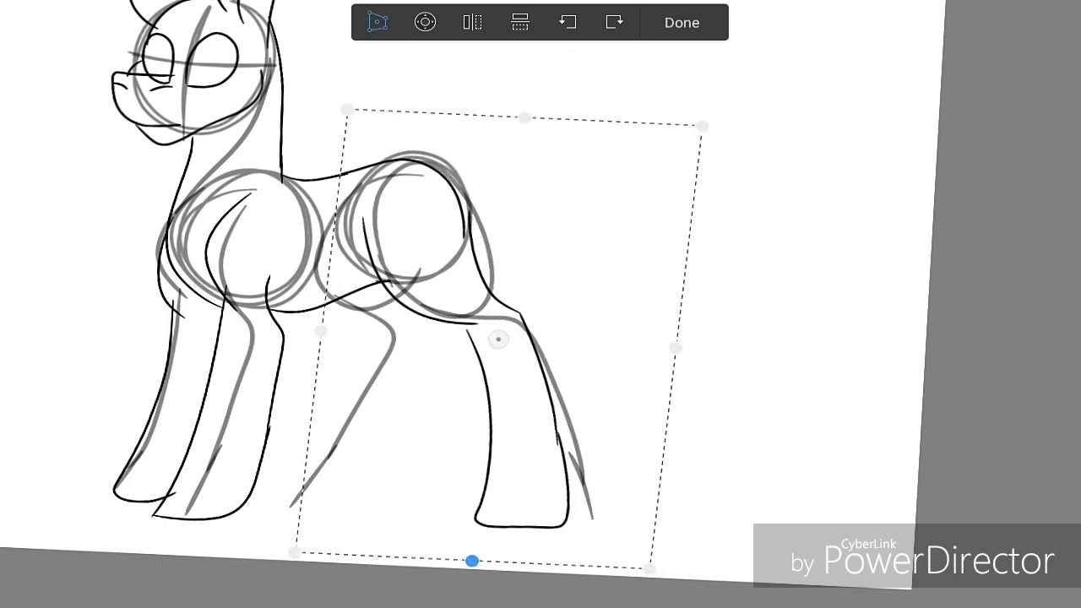
drag(473, 560, 670, 353)
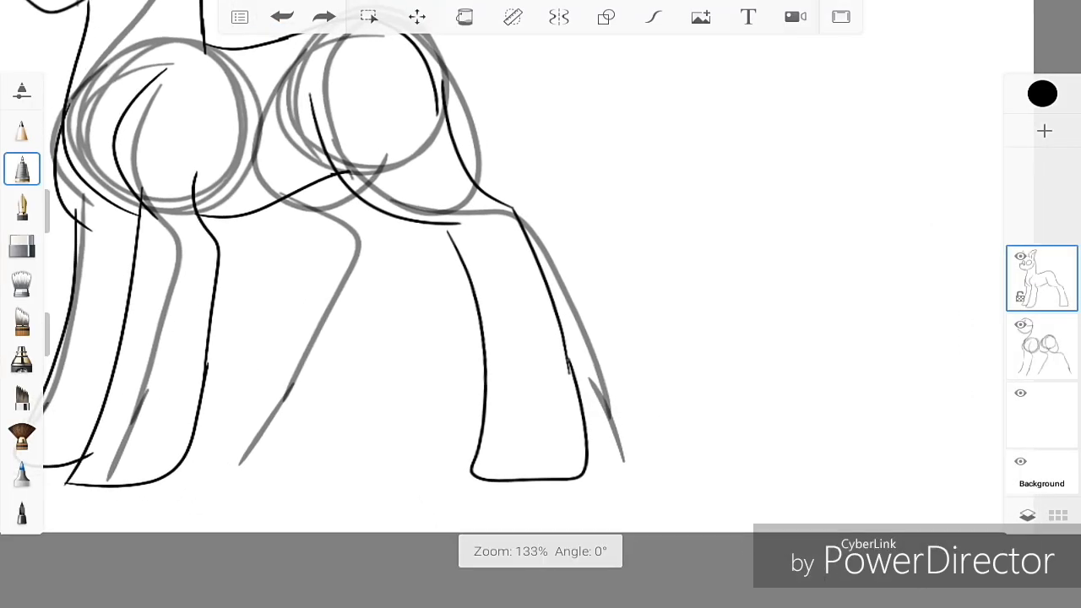
Select the hind leg lines, reshape them slightly with Transform, and commit.
click(368, 17)
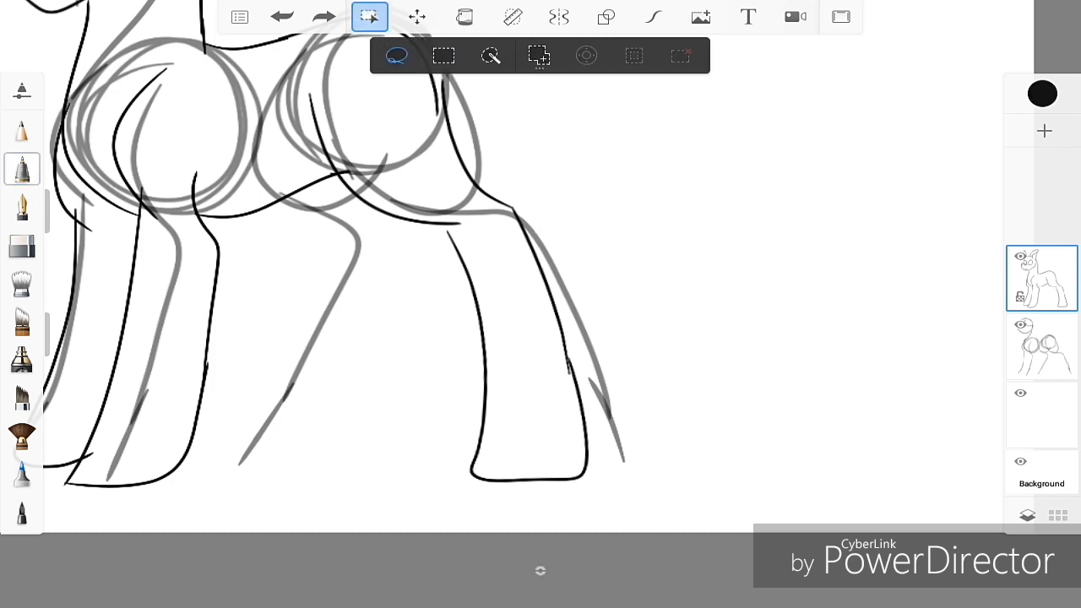
mouse_move(396, 55)
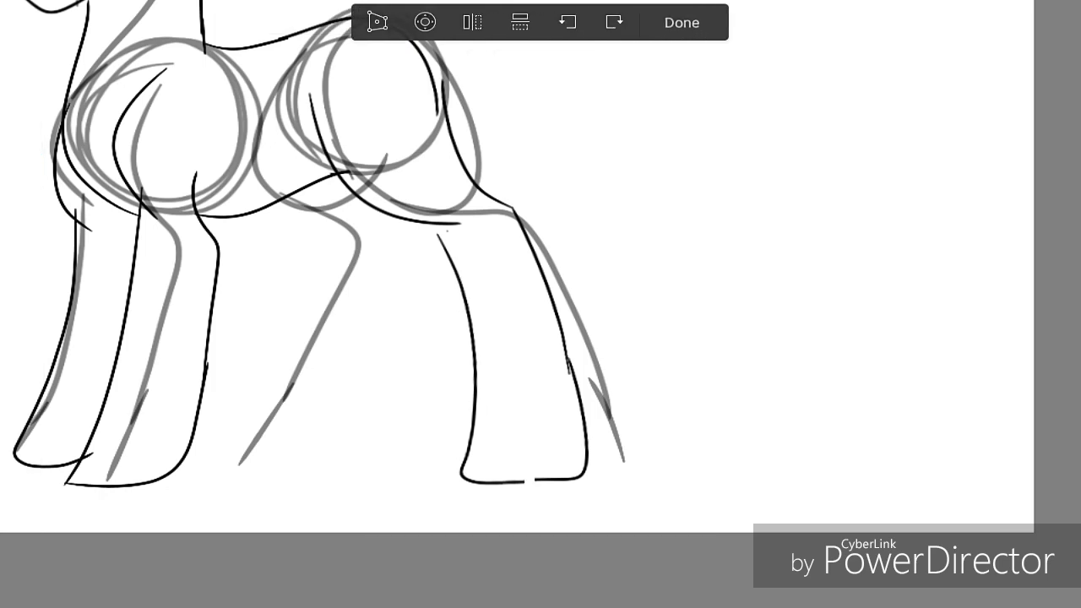
click(681, 22)
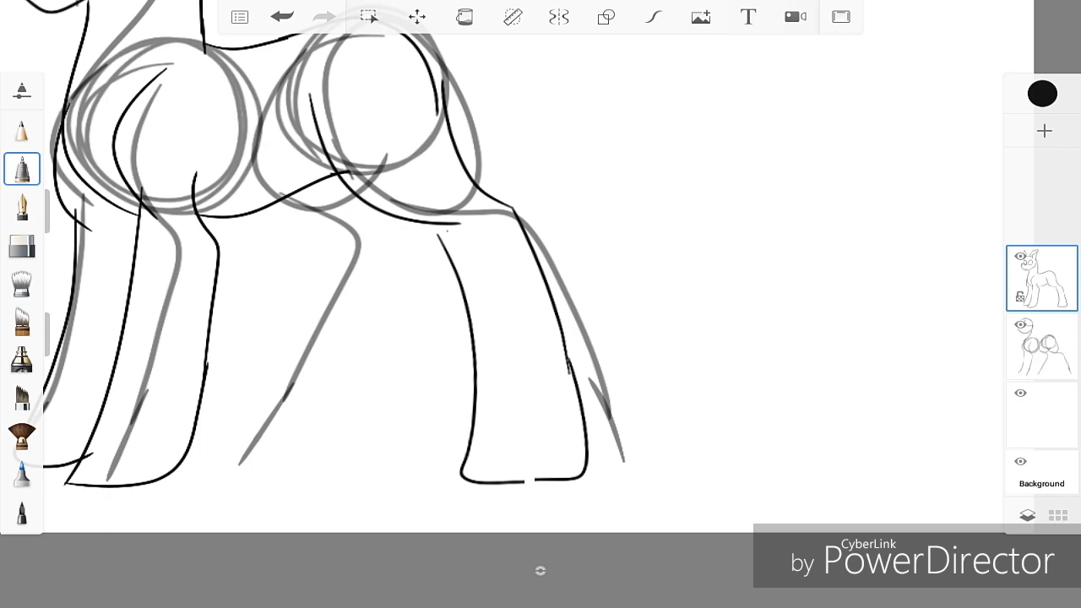
click(369, 17)
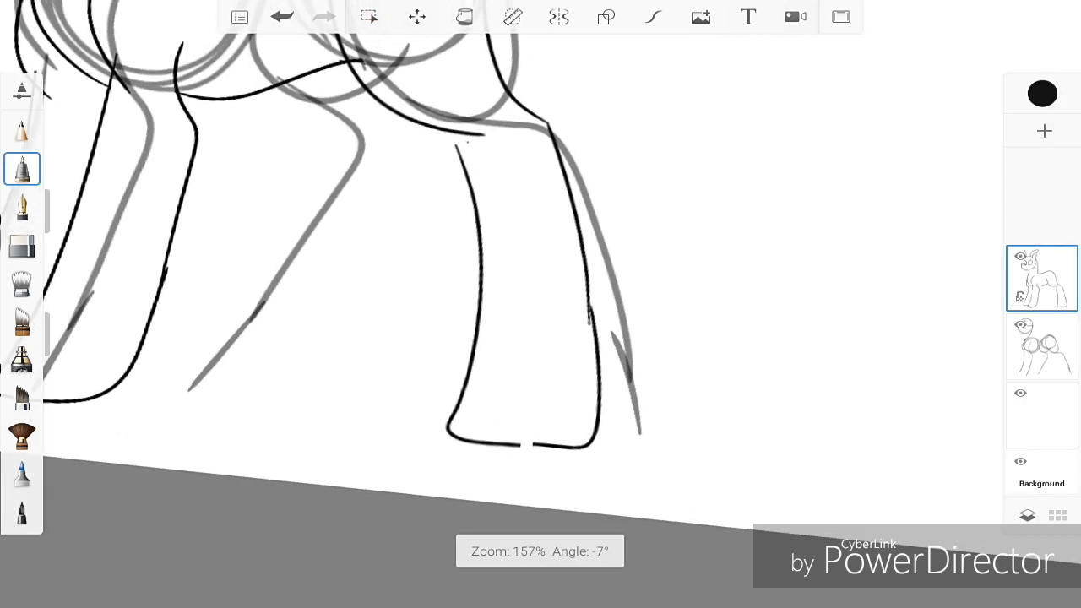
Clear the rough pose layer's construction circles.
click(369, 17)
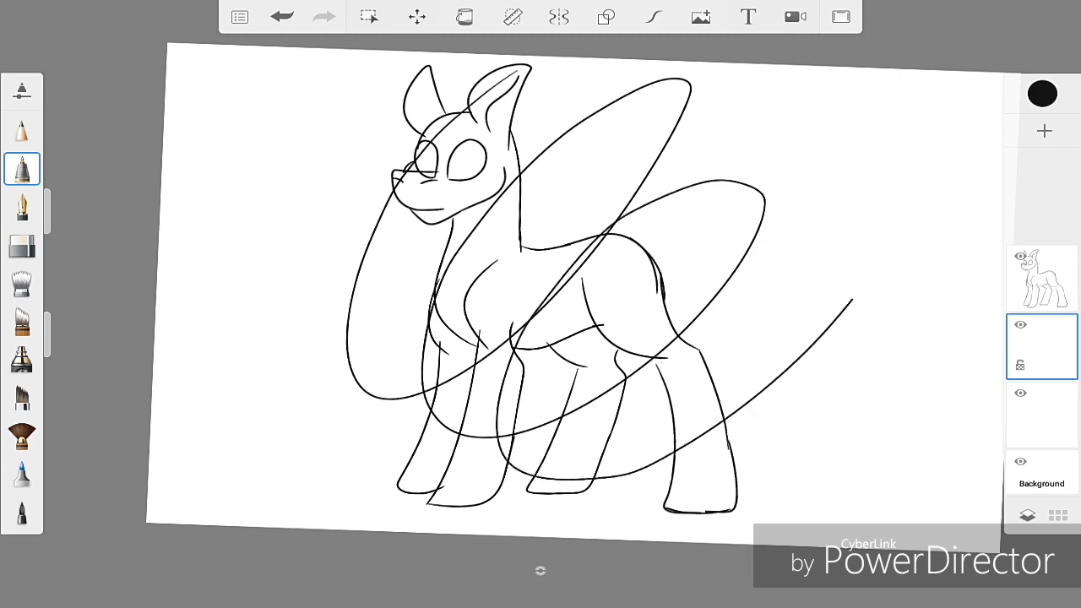
Set the pony drawing layer (Layer 2) opacity to 51%.
click(1042, 347)
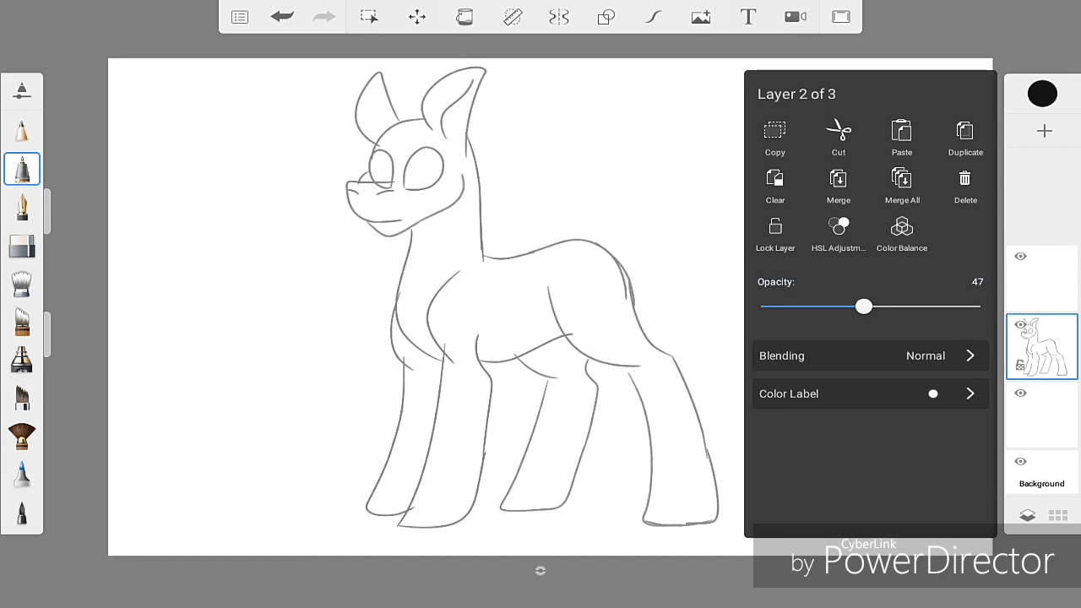
drag(864, 306, 884, 305)
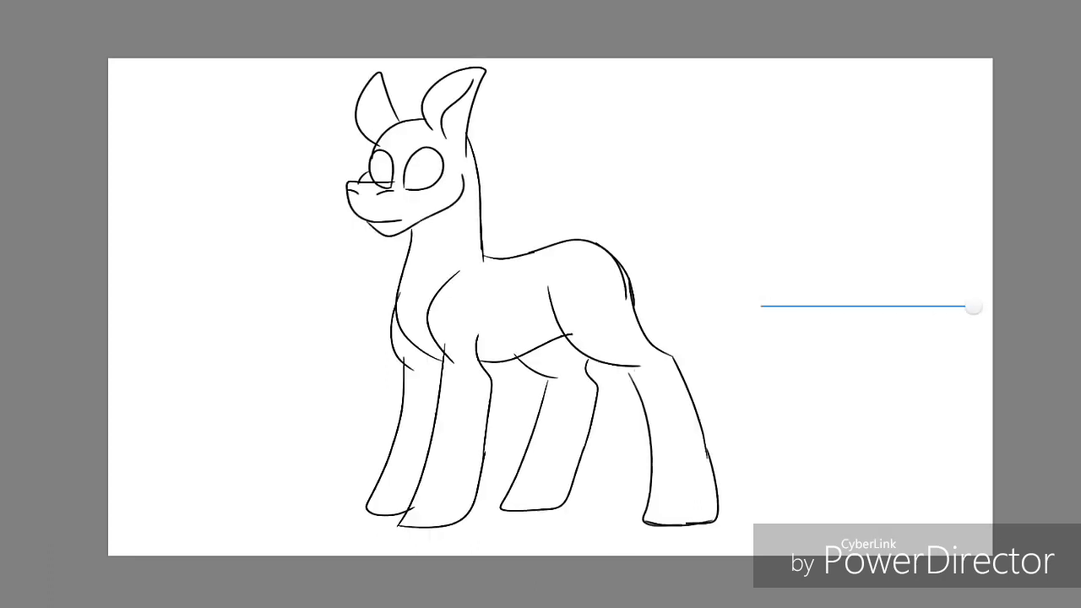
drag(973, 306, 767, 306)
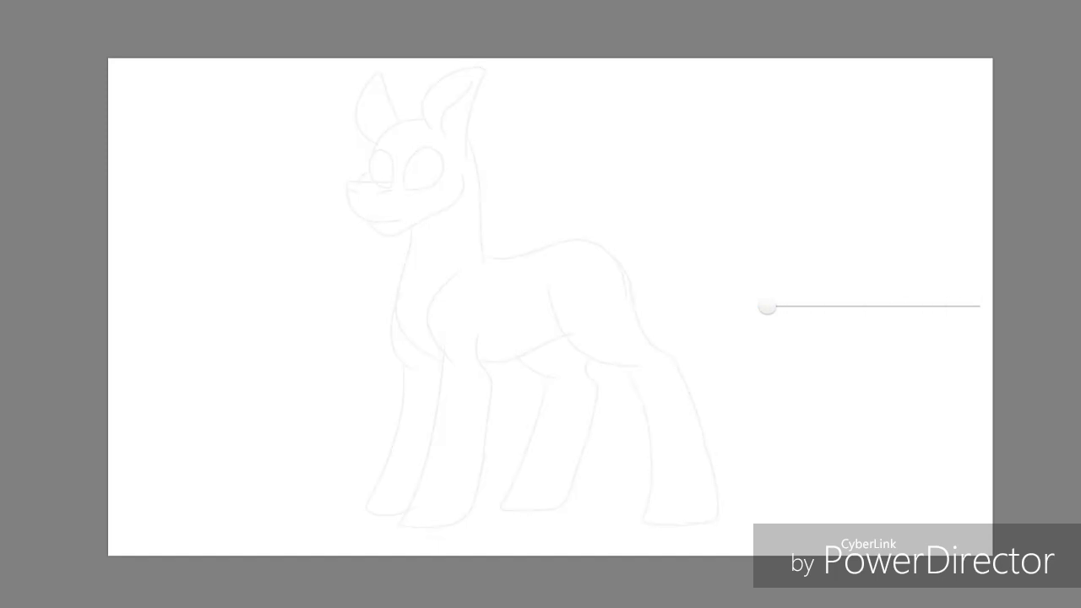
drag(767, 306, 906, 308)
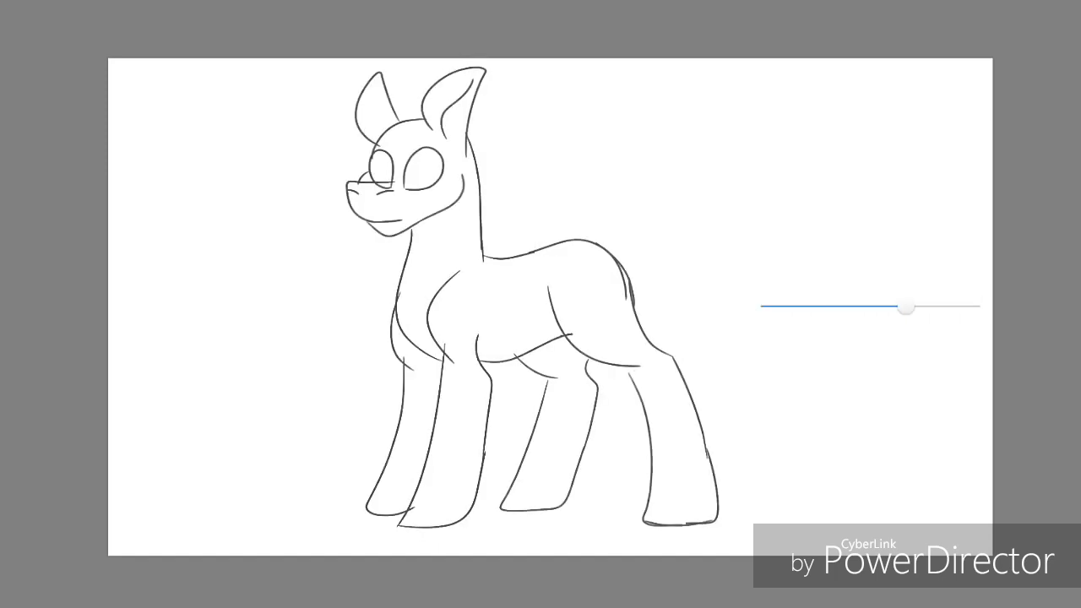
drag(905, 308, 952, 308)
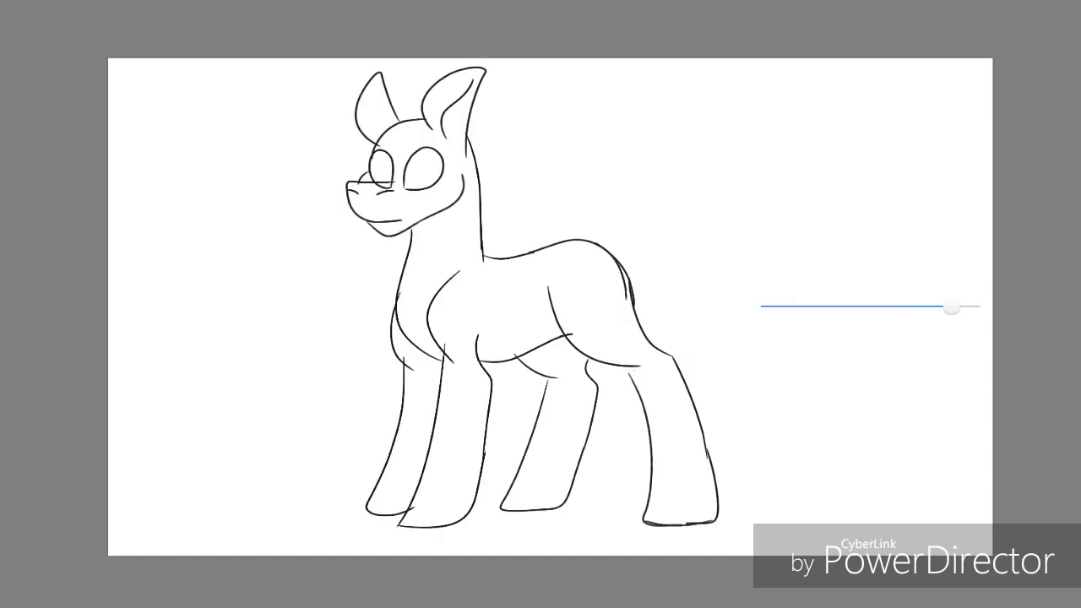
drag(952, 308, 793, 308)
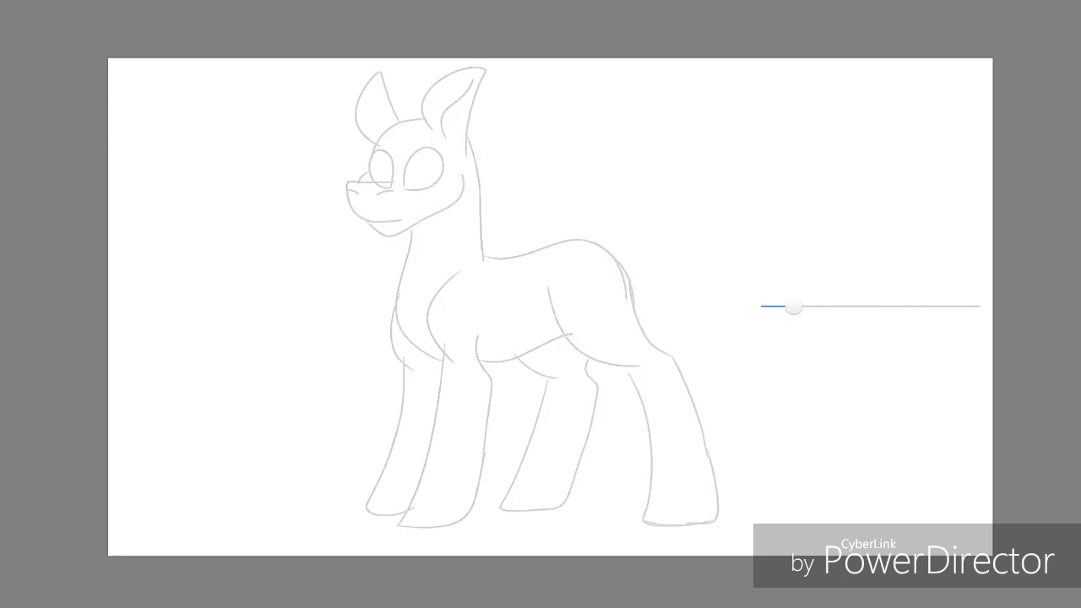
drag(792, 307, 826, 307)
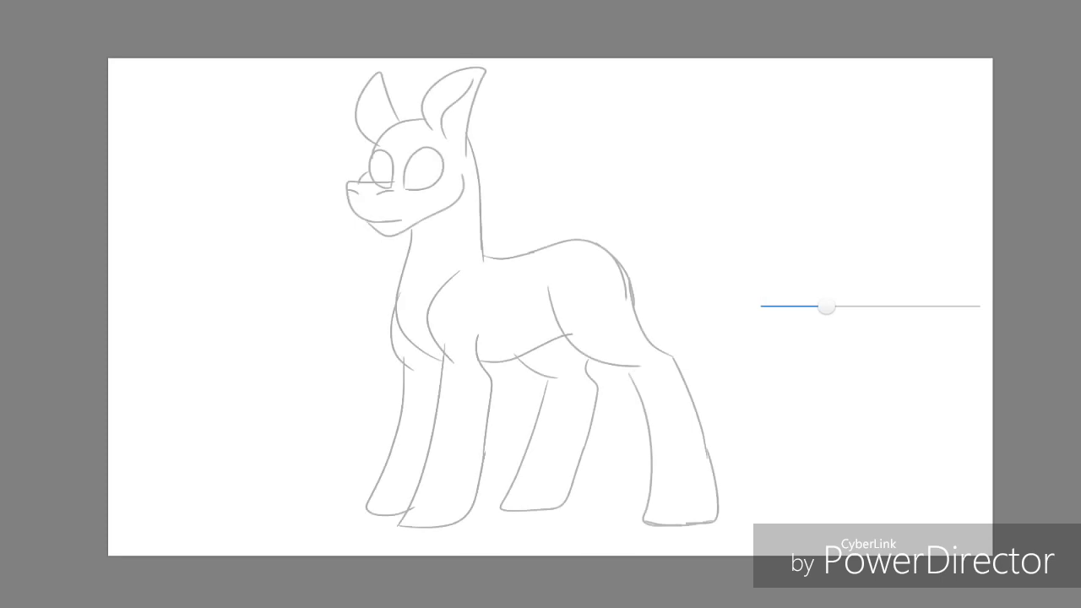
drag(828, 306, 773, 306)
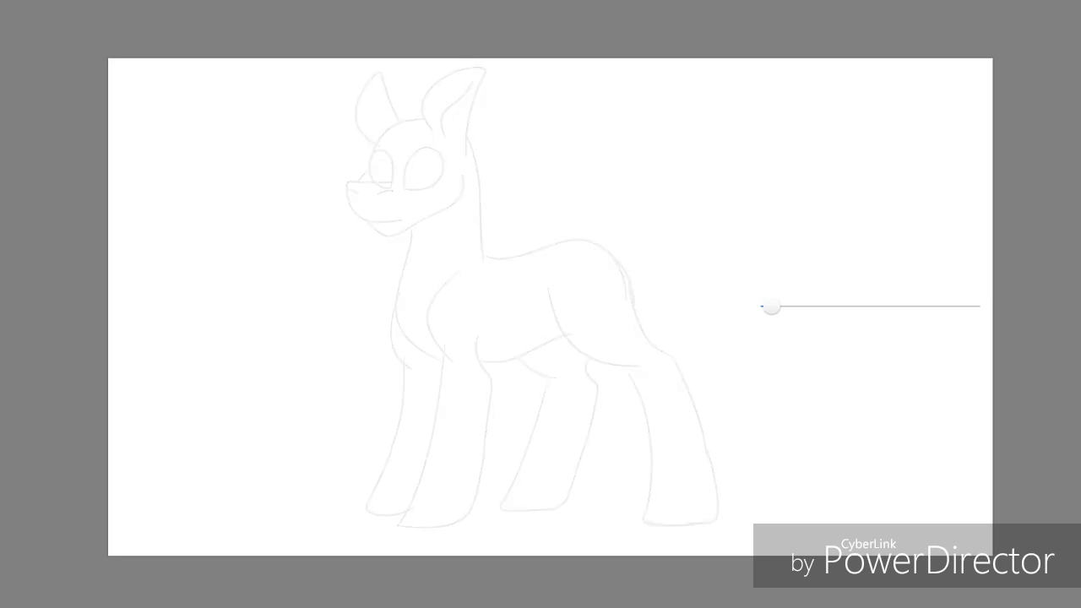
drag(772, 307, 932, 306)
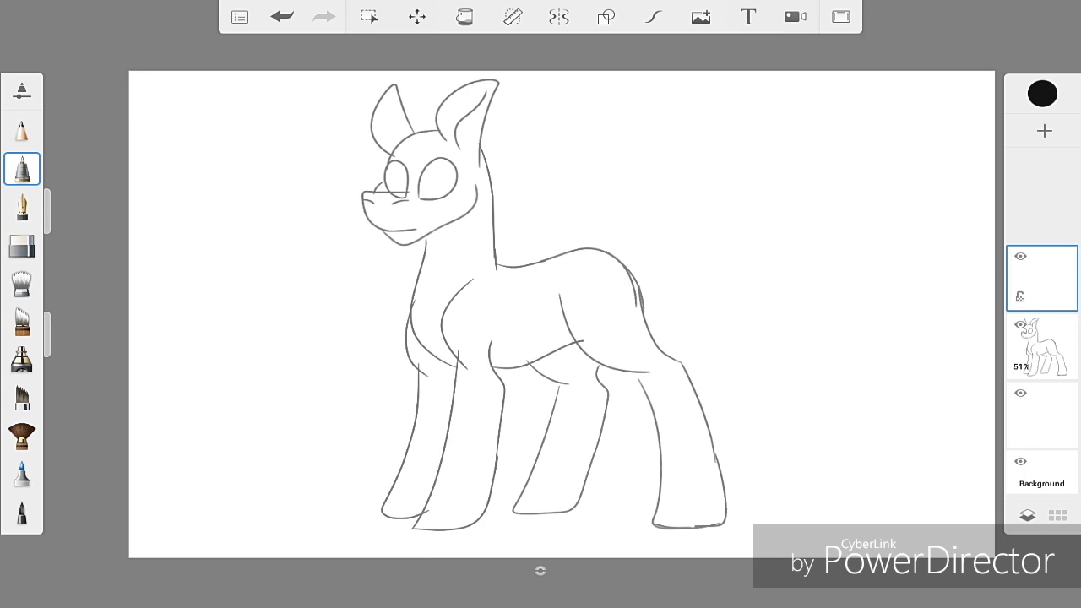
Trace bold black pony lineart on the top layer over the faded sketch.
click(21, 169)
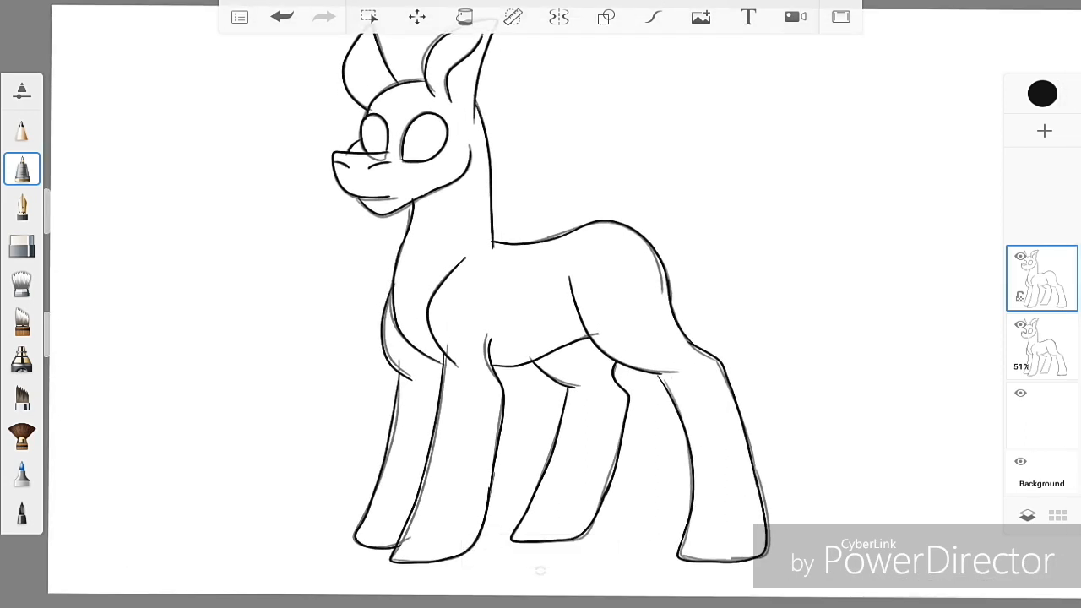
click(1041, 347)
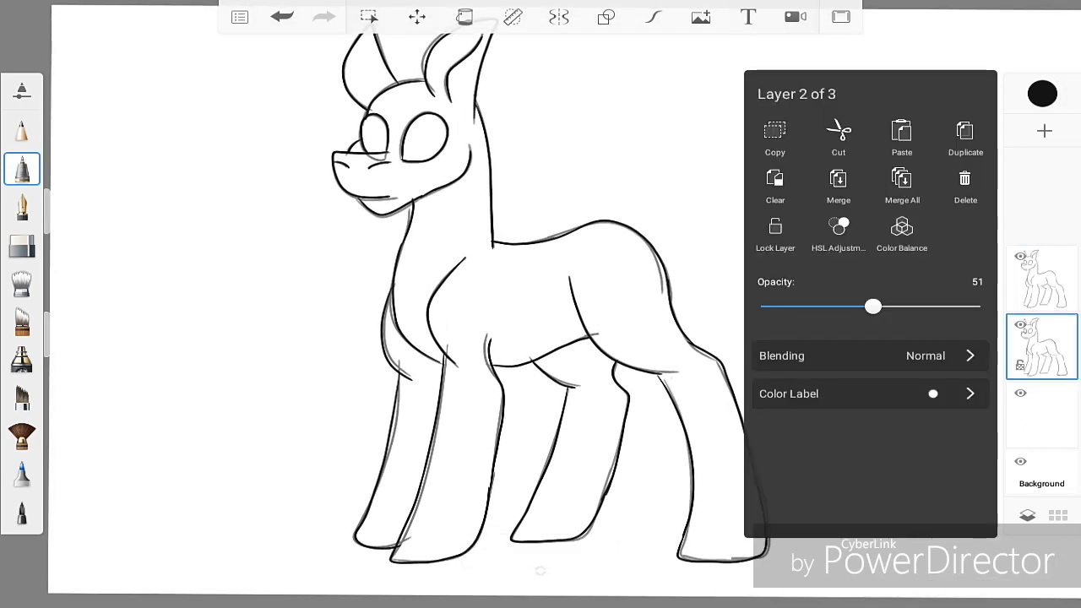